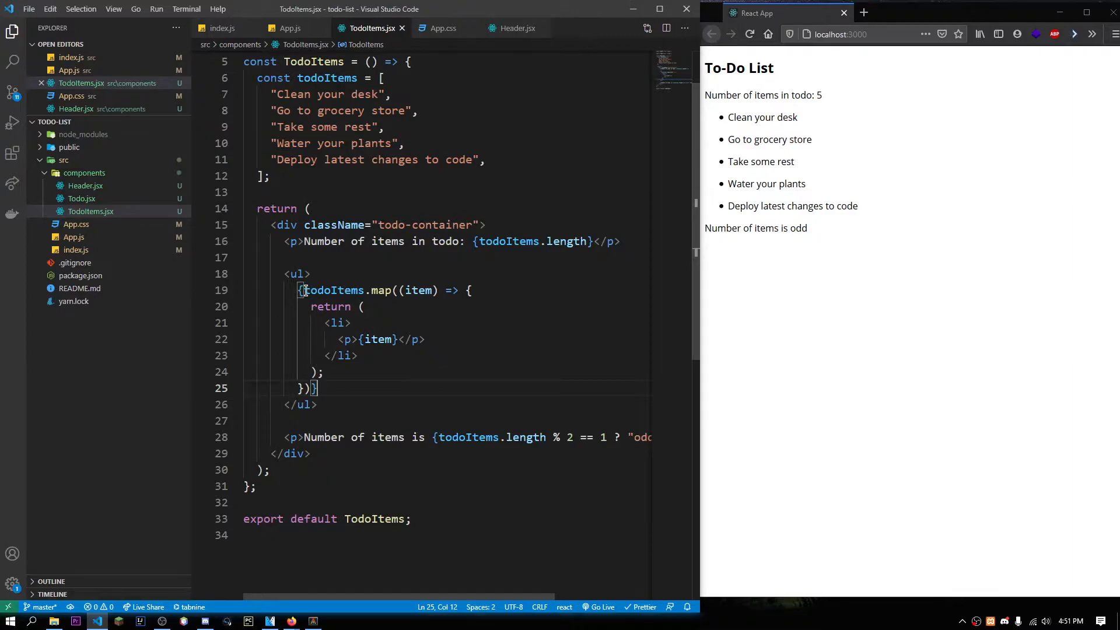
- Replace the <p>{item}</p> in the map callback with a <Todo /> element
left_click_drag(303, 291, 315, 387)
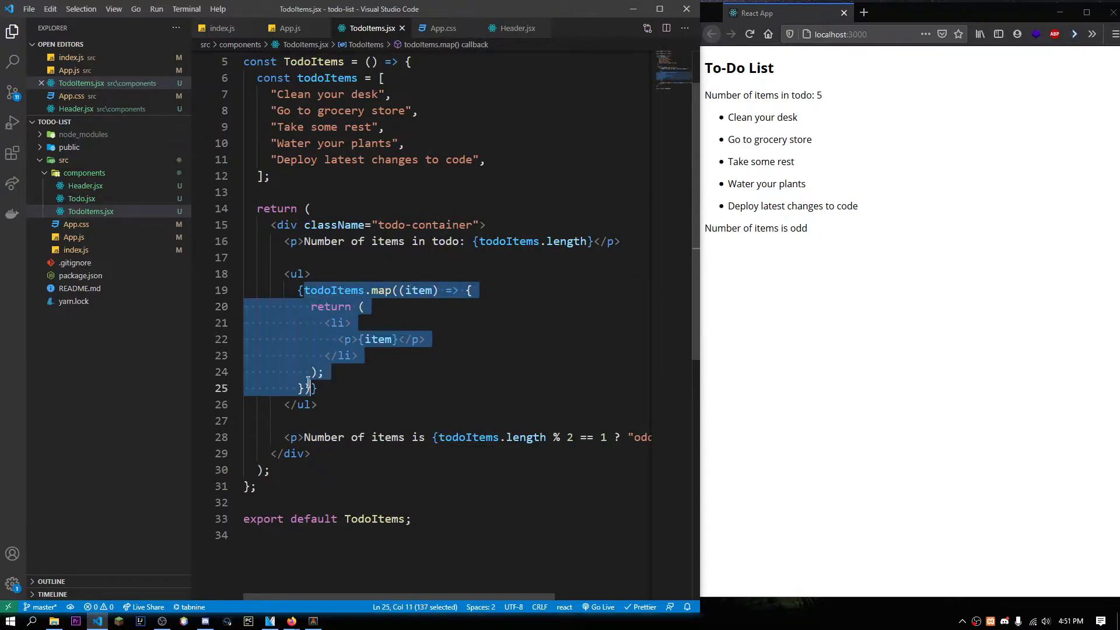
mouse_move(334, 291)
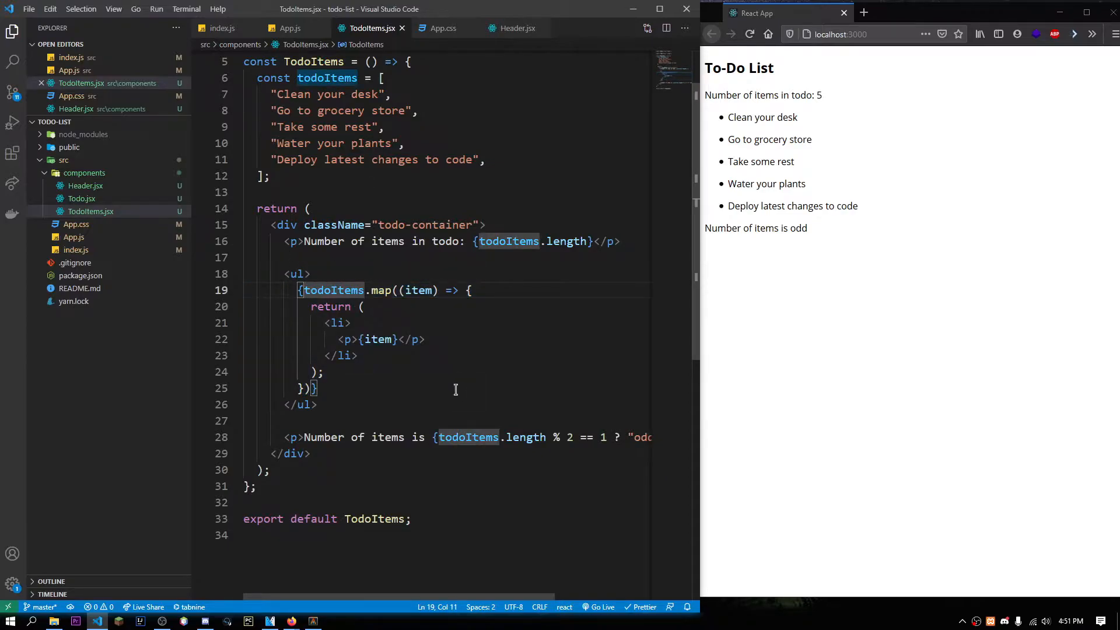
left_click_drag(435, 437, 571, 437)
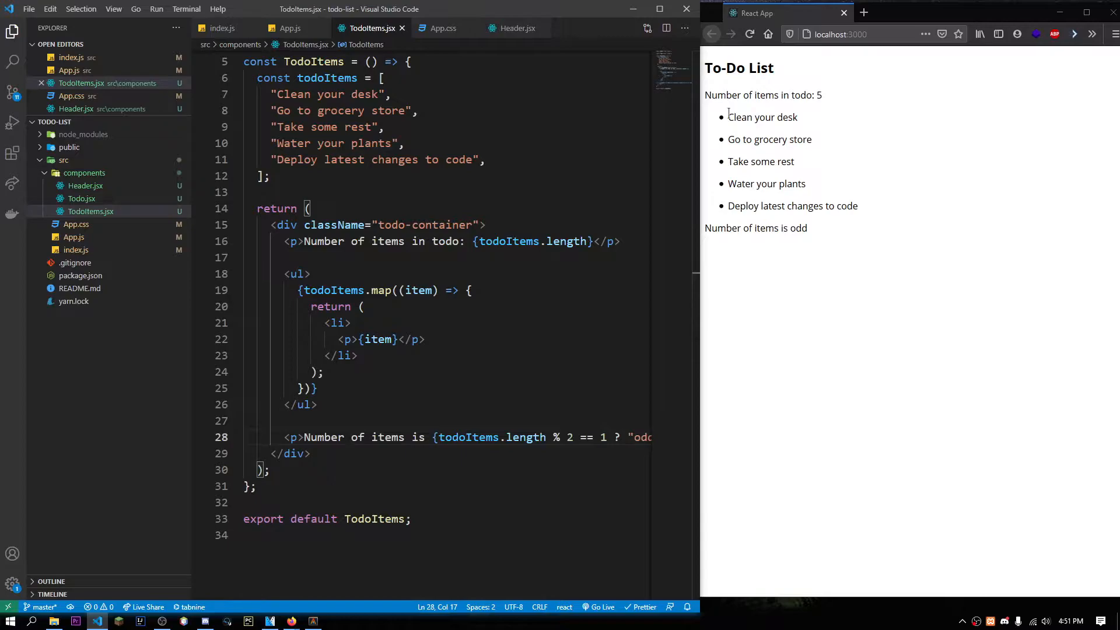
mouse_move(866, 221)
type("<Todo />")
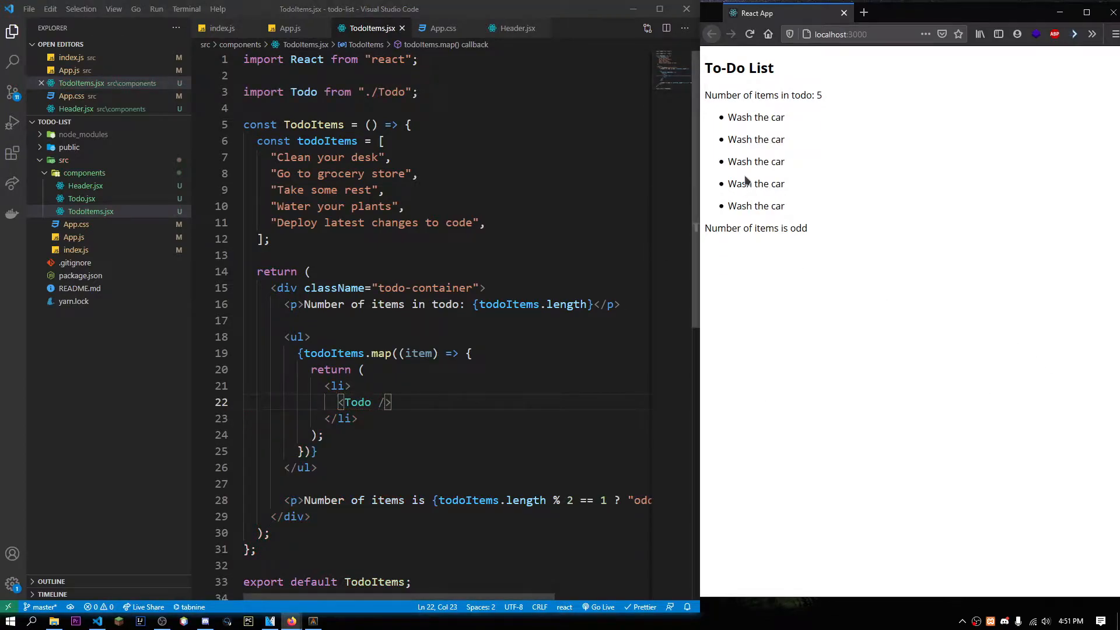
mouse_move(549, 95)
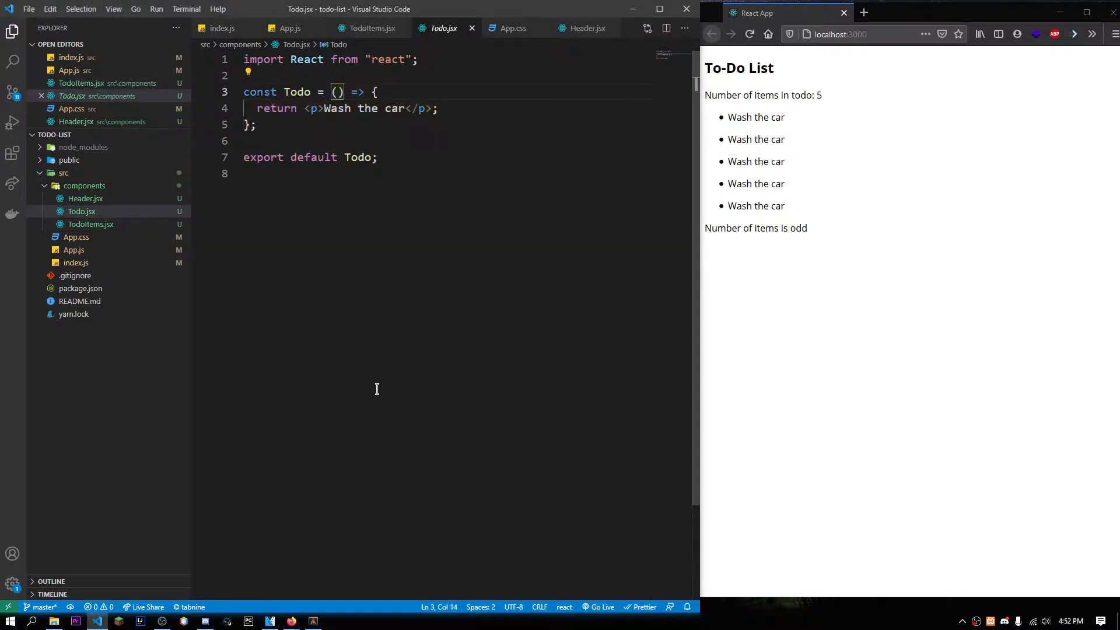
left_click_drag(325, 108, 404, 107)
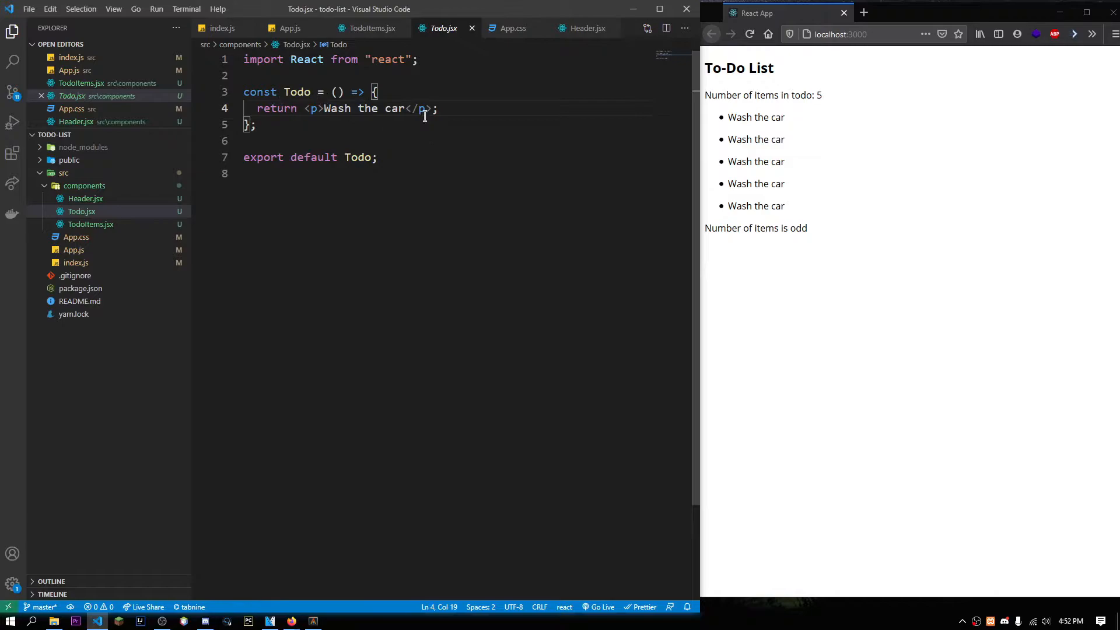
left_click(370, 28)
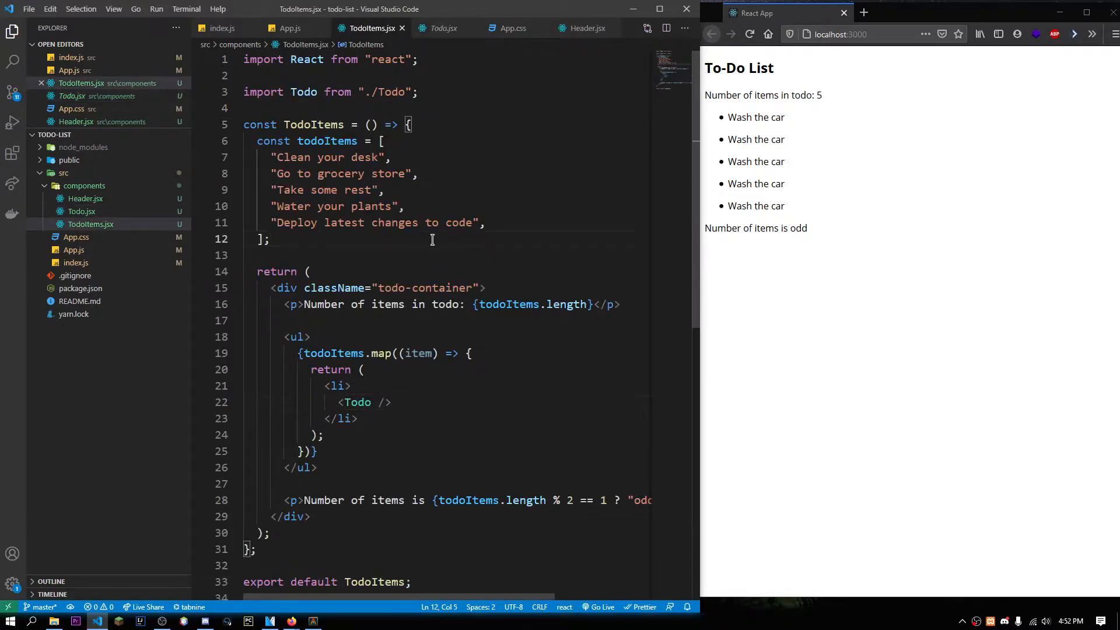
- Review Todo.jsx's fixed Wash the car paragraph and select the item parameter in TodoItems' map
left_click_drag(269, 157, 339, 174)
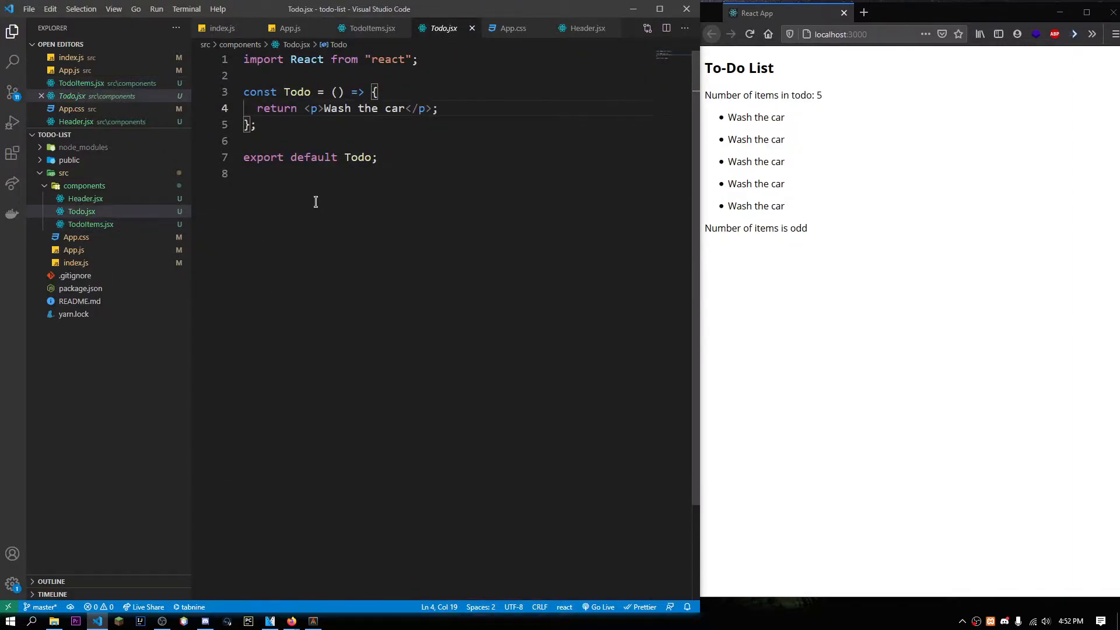
left_click(369, 28)
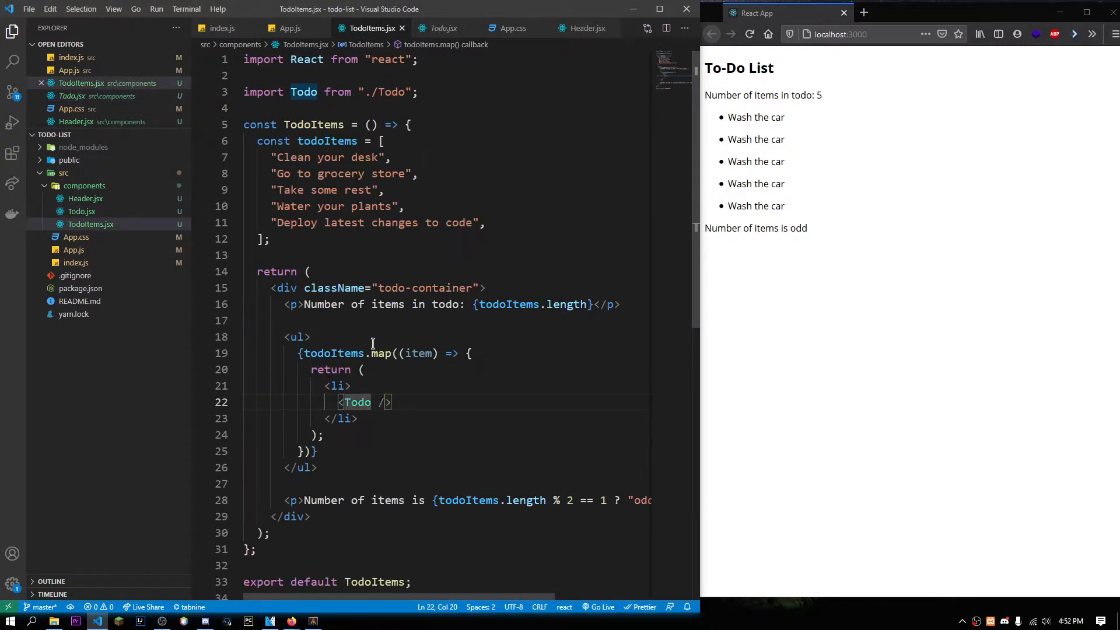
mouse_move(908, 203)
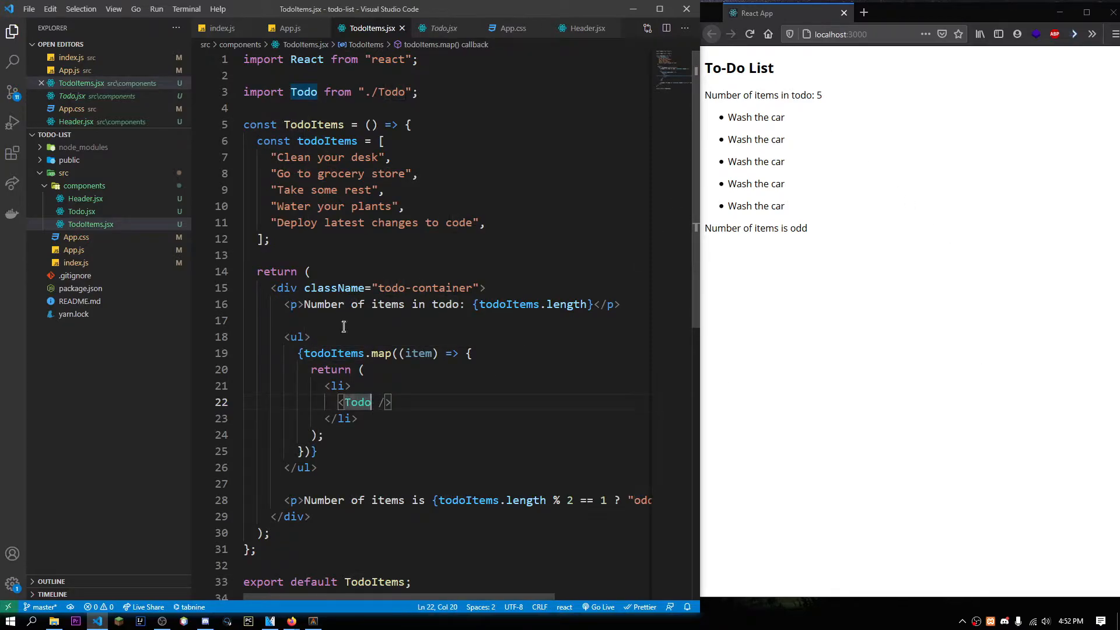
double_click(420, 353)
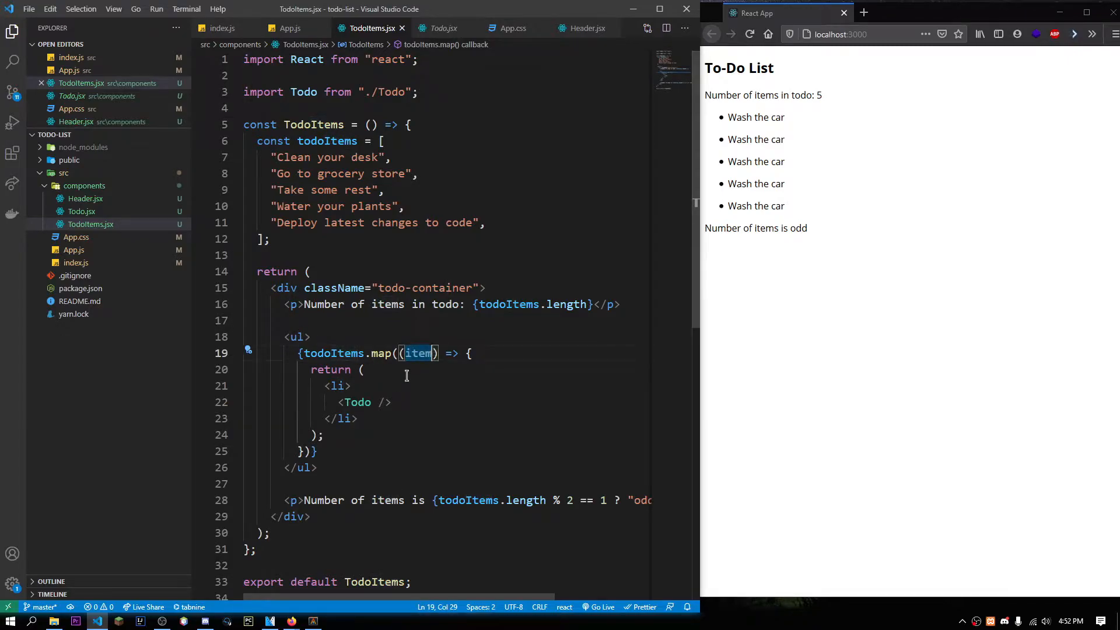
- Switch to the Todo.jsx tab showing the Wash the car paragraph
left_click(444, 28)
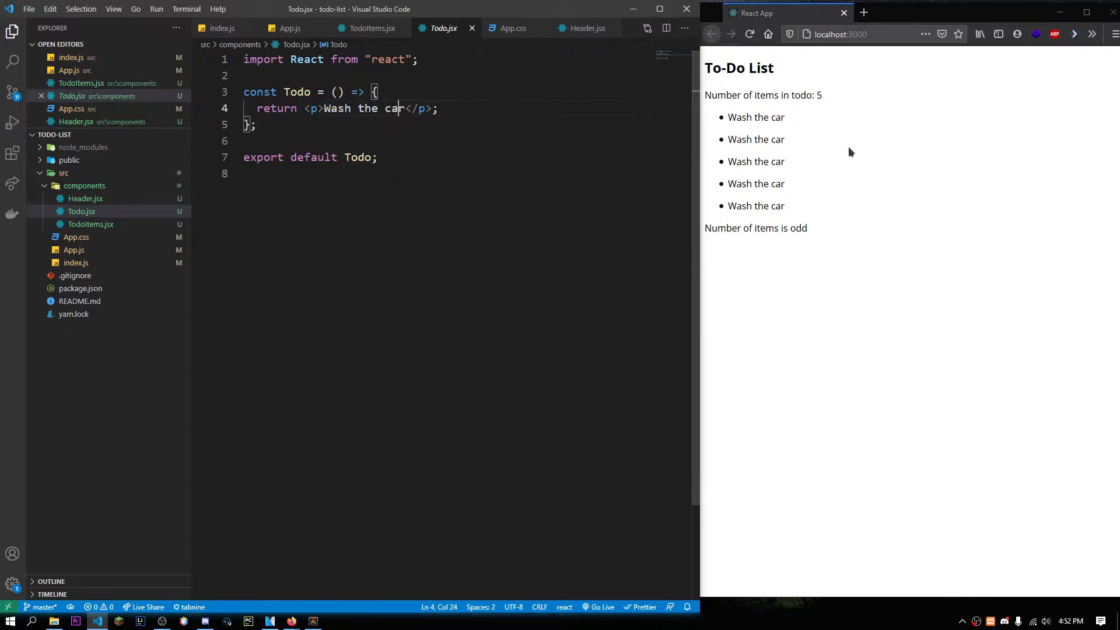
mouse_move(879, 147)
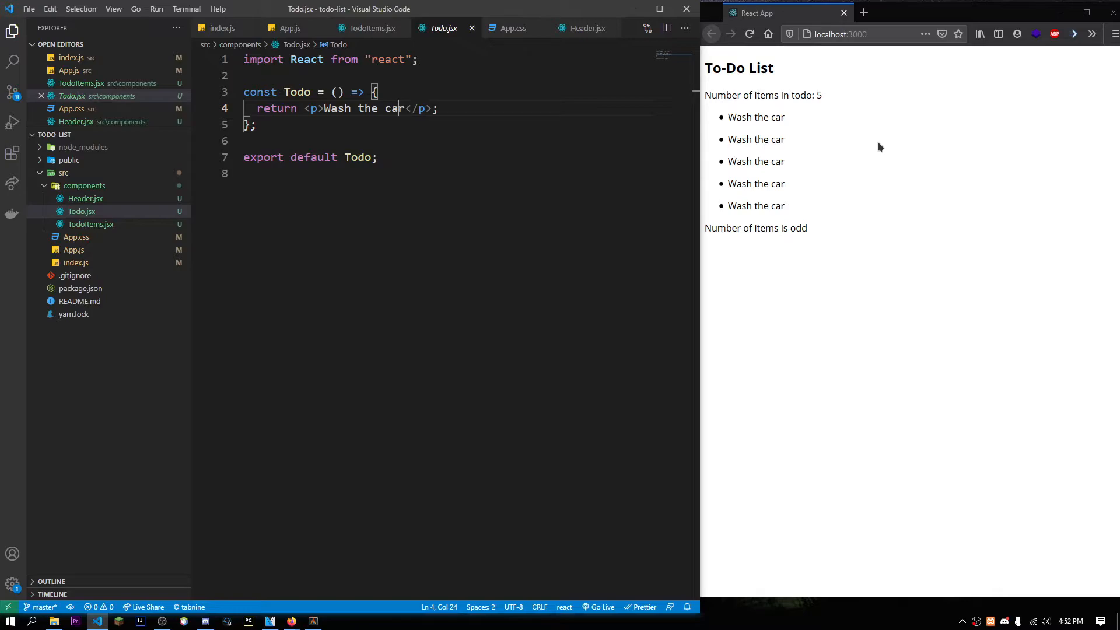
mouse_move(653, 185)
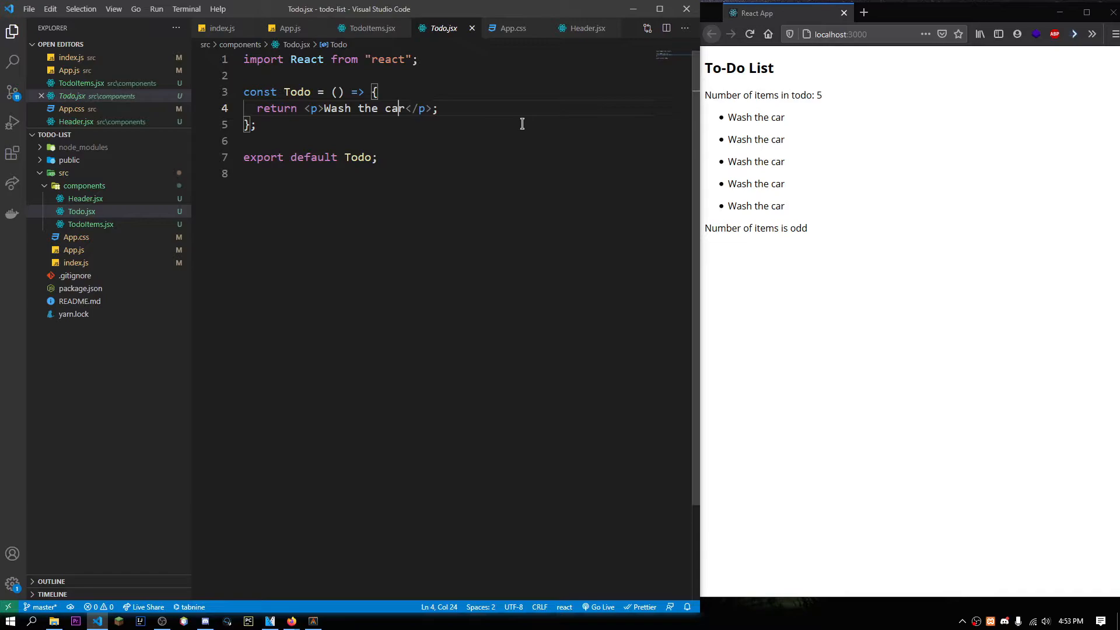
mouse_move(390, 58)
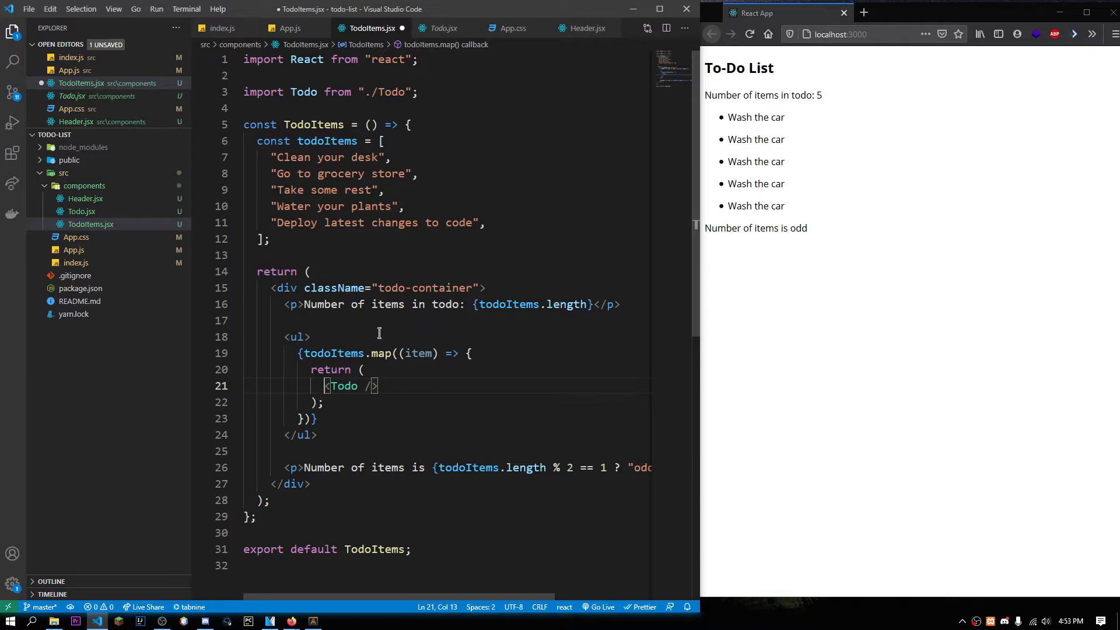
- Wrap Todo.jsx's return in <li><p>Wash the car</p></li> and leave a bare <Todo /> in TodoItems' map
left_click(443, 28)
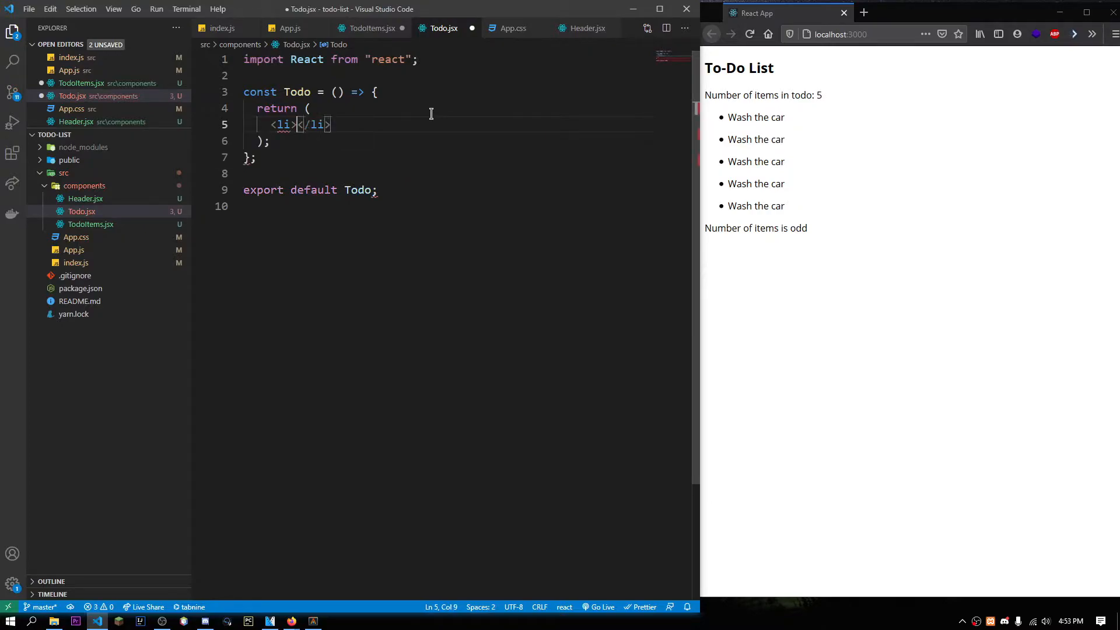
type("<p>Wash the car</p>")
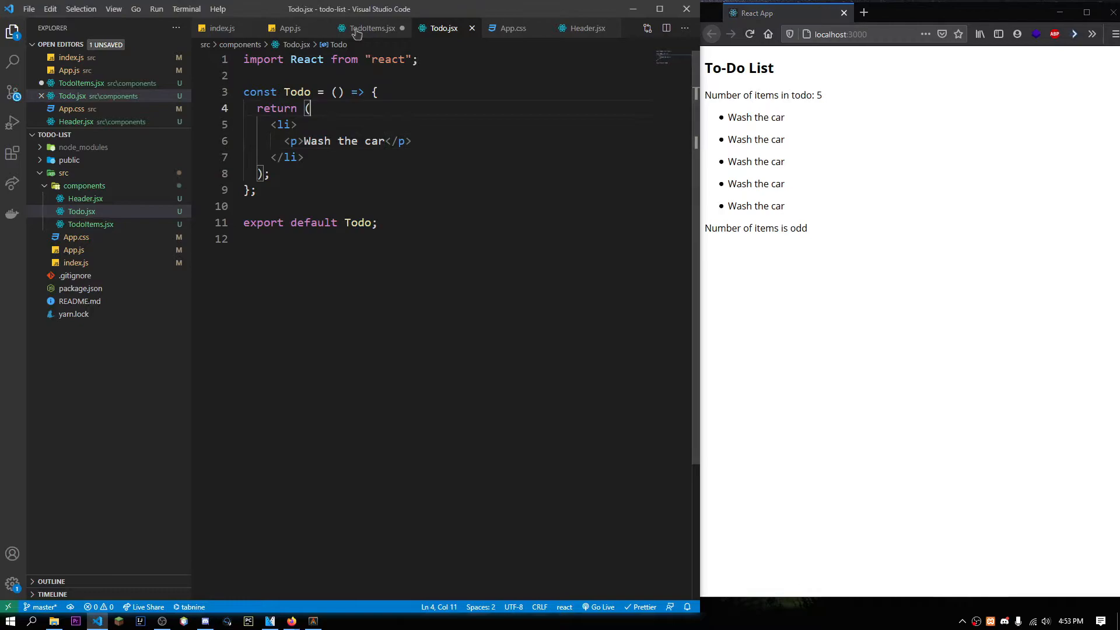
left_click(371, 28)
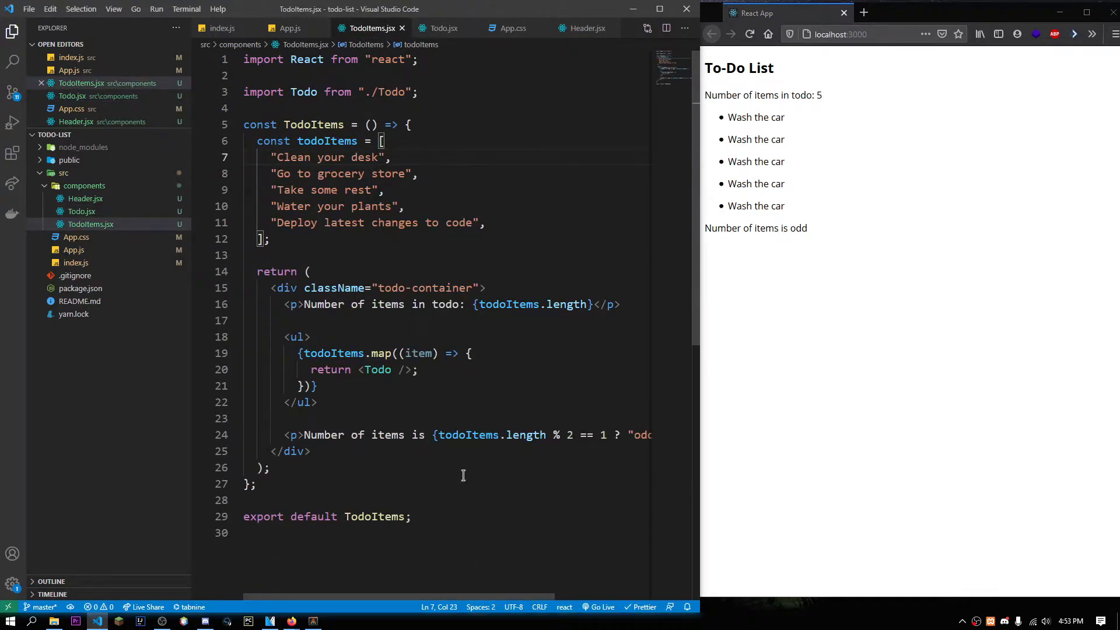
double_click(378, 369)
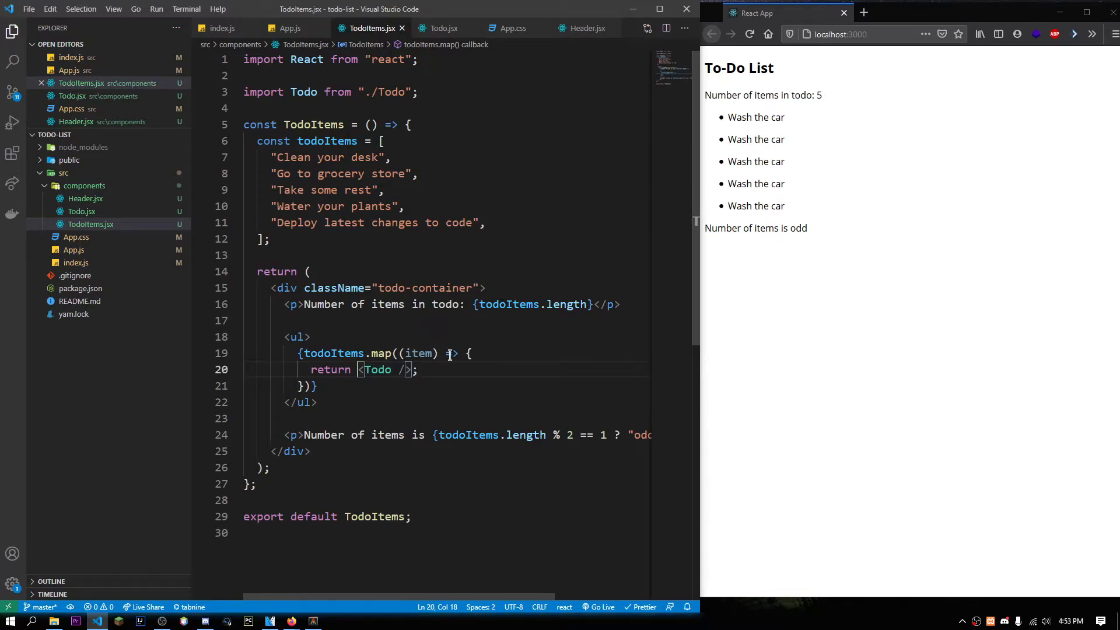
- Add an item={item} prop to the <Todo /> element in the map callback
double_click(417, 353)
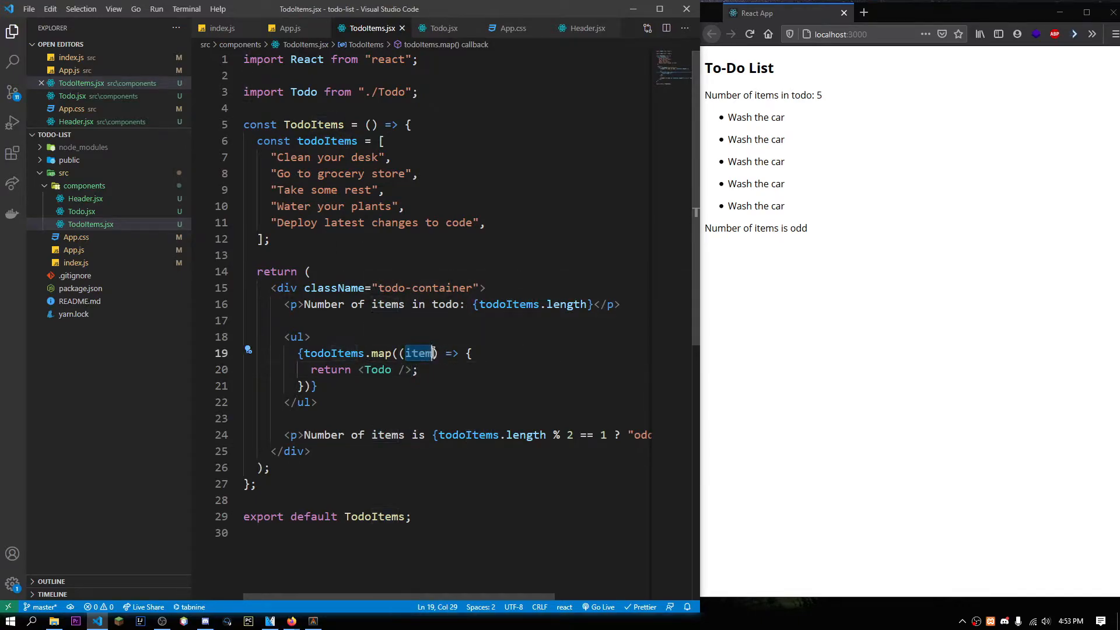
double_click(378, 370)
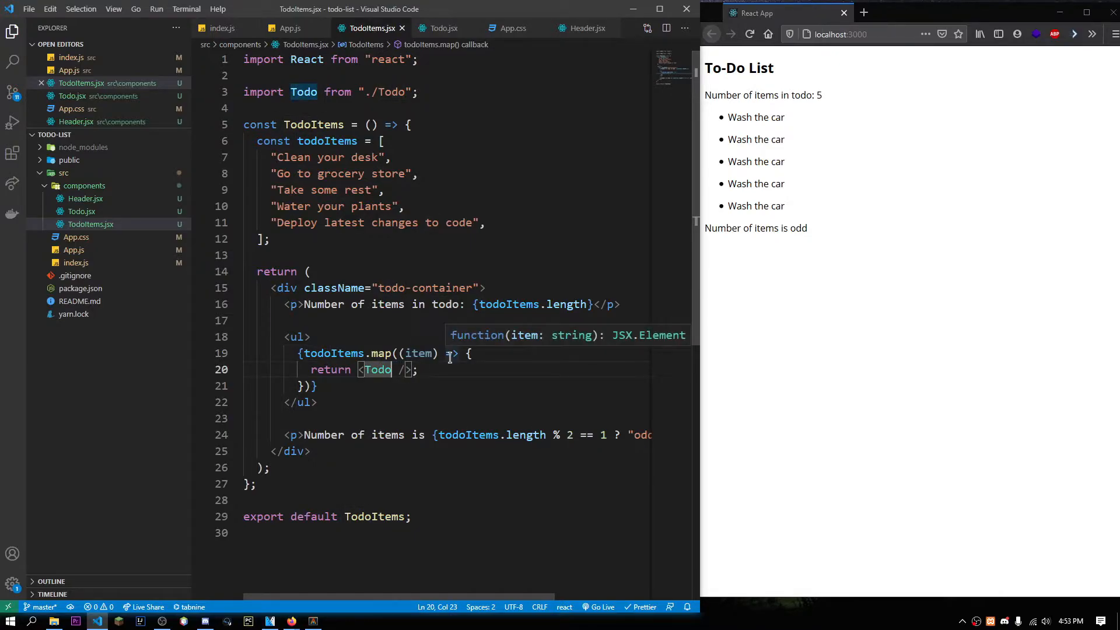
type("item={")
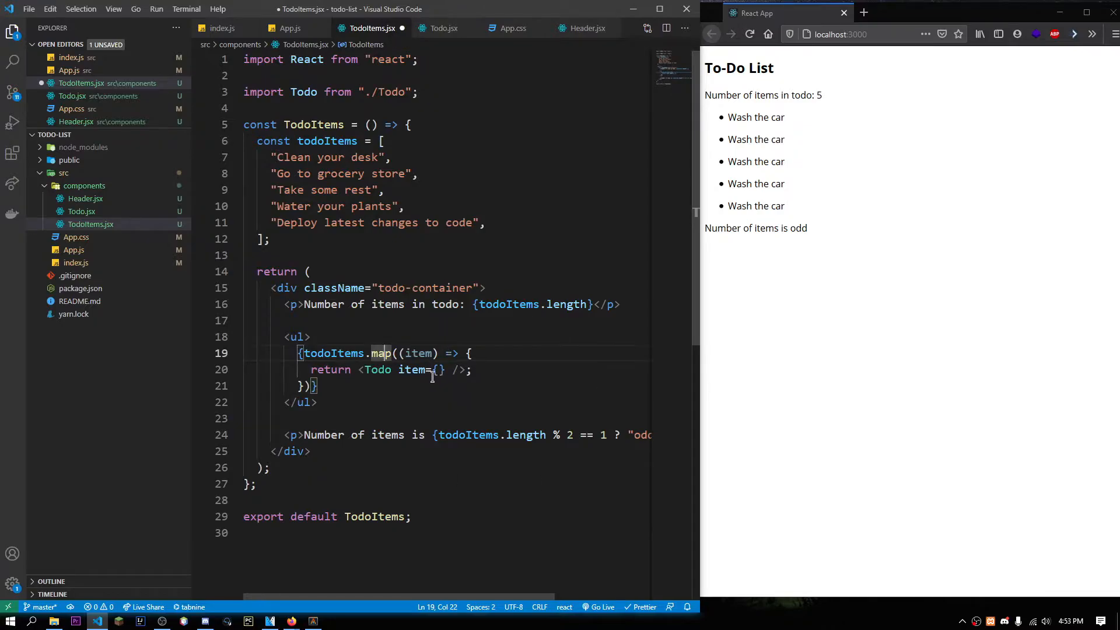
double_click(418, 353)
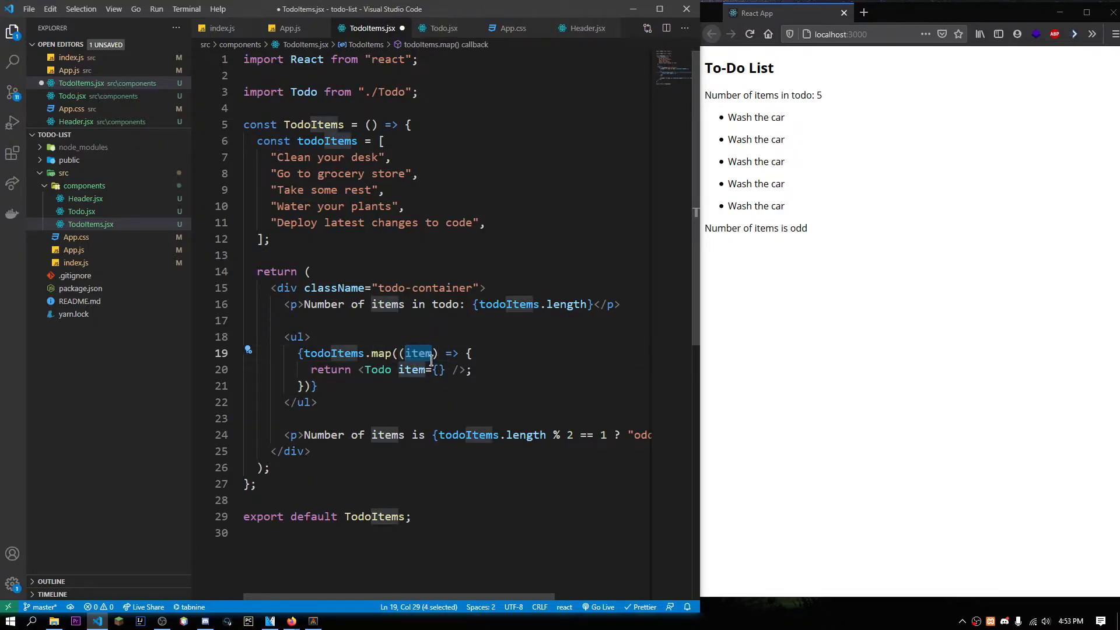
type("item")
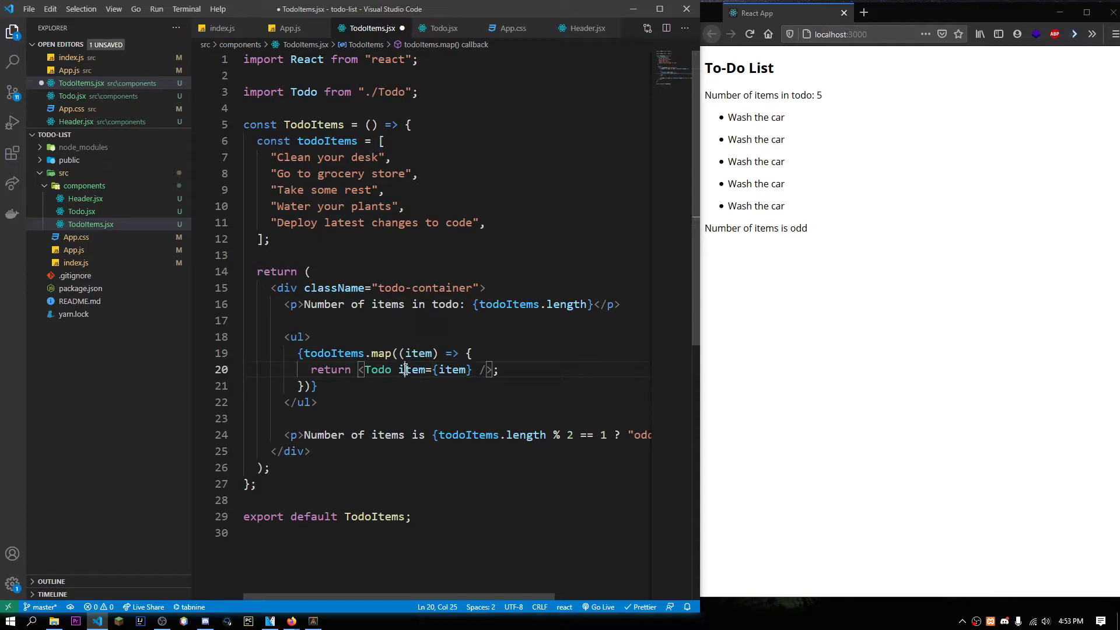
- Rename the prop to entry so Todo receives entry={item}
double_click(410, 370)
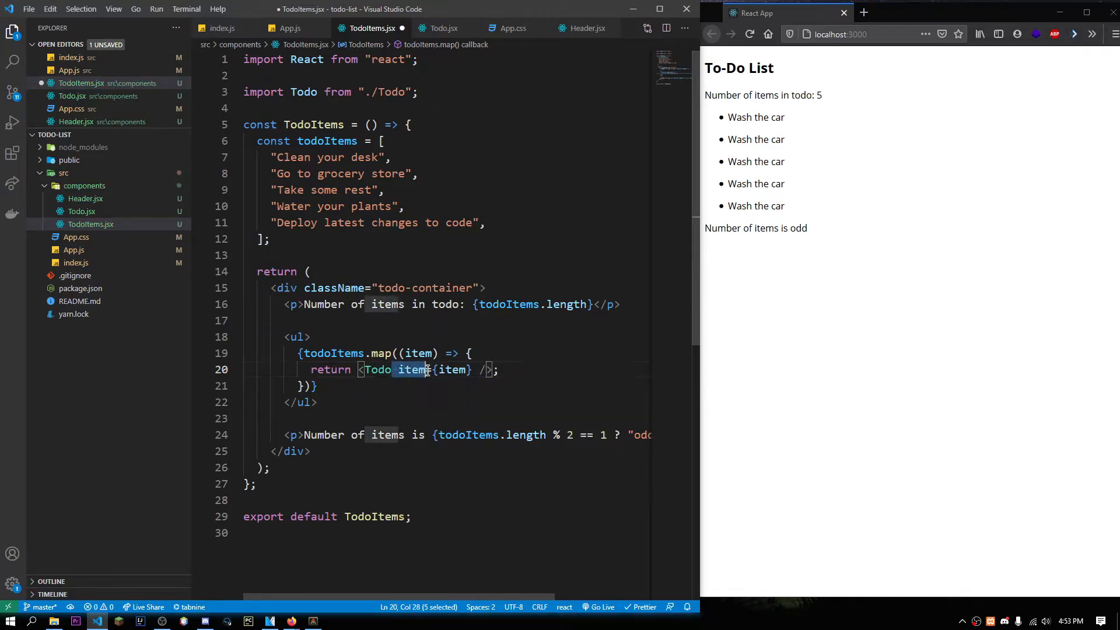
type("entry")
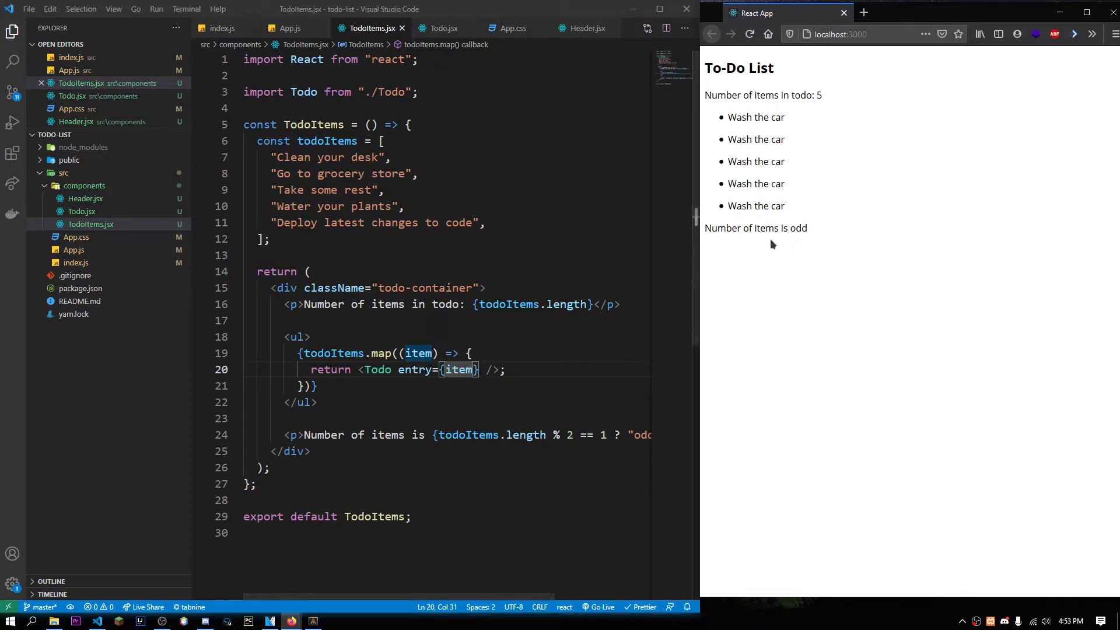
double_click(414, 370)
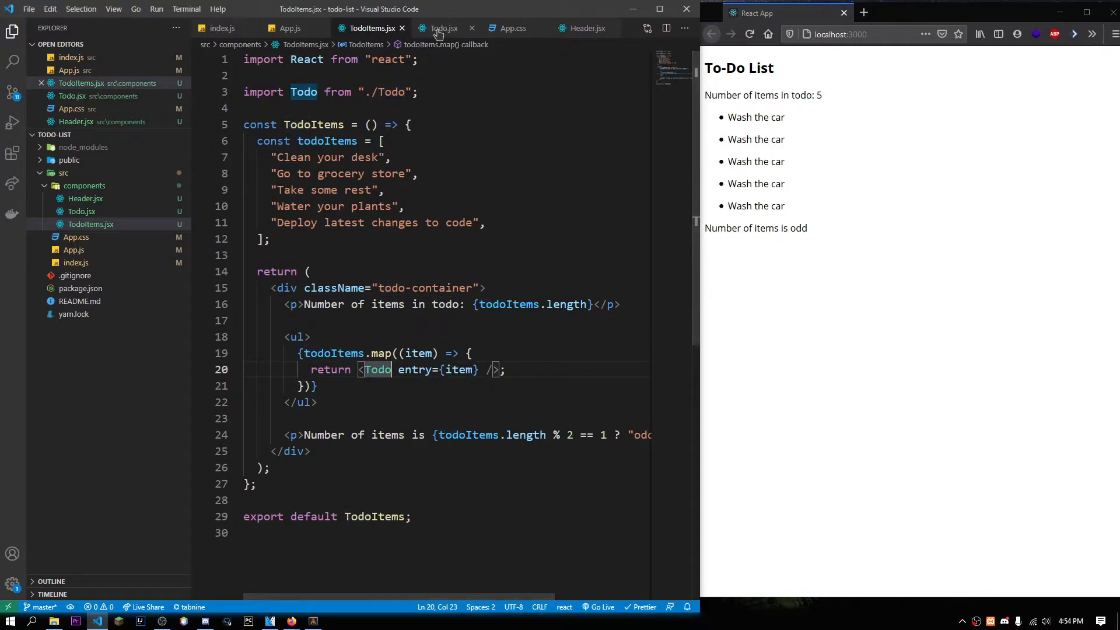
- Give Todo.jsx a props parameter and add console.log(props) in its body
left_click(438, 28)
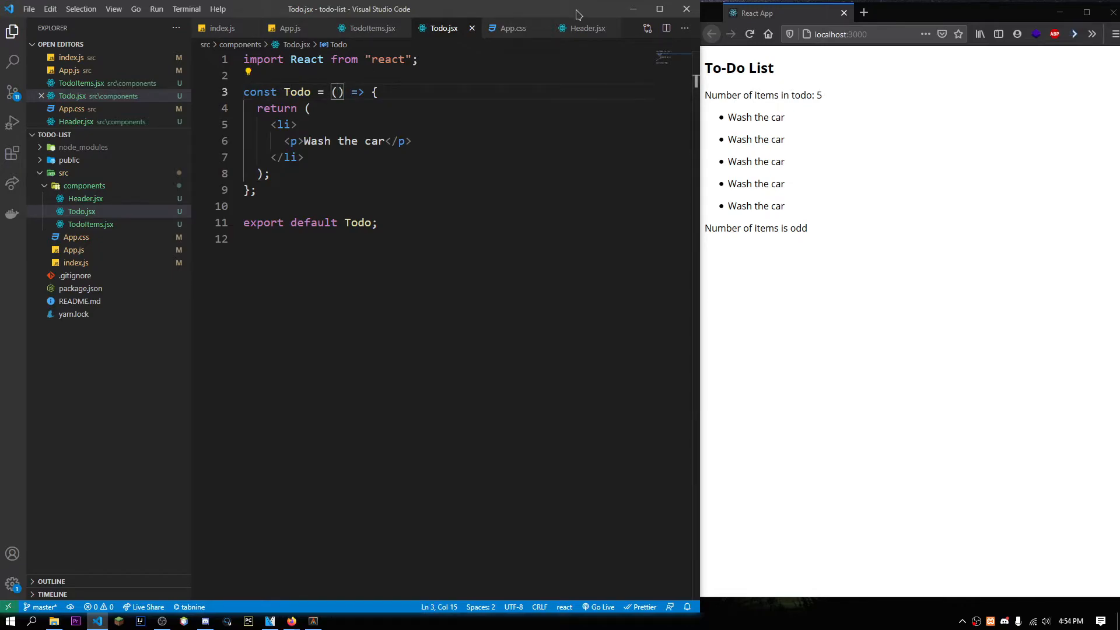
type("props")
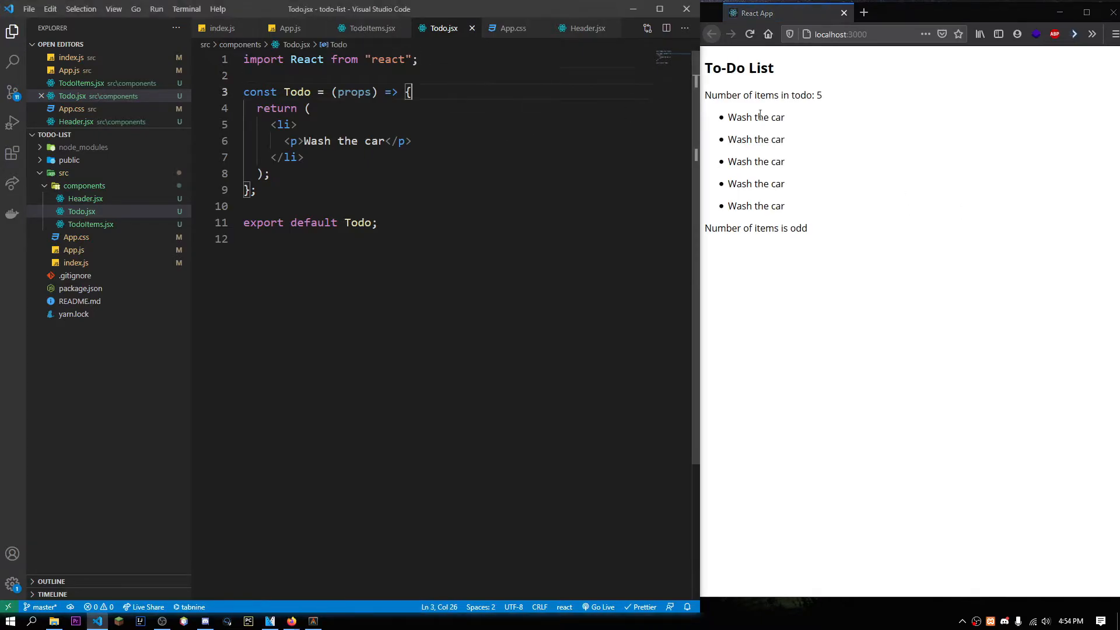
key("Enter")
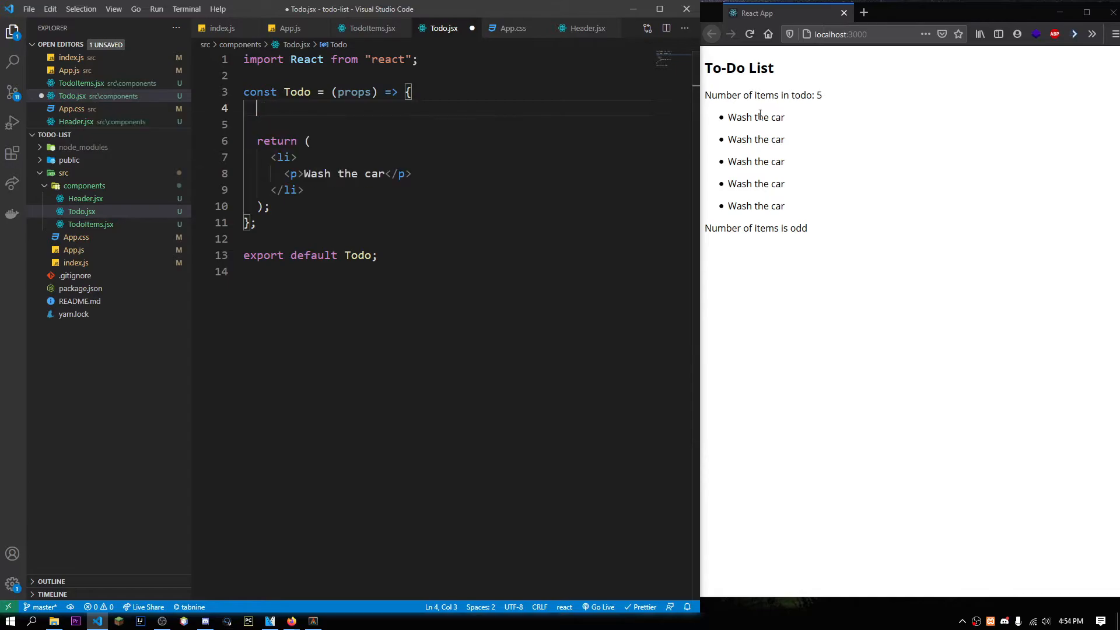
type("console.log(props);")
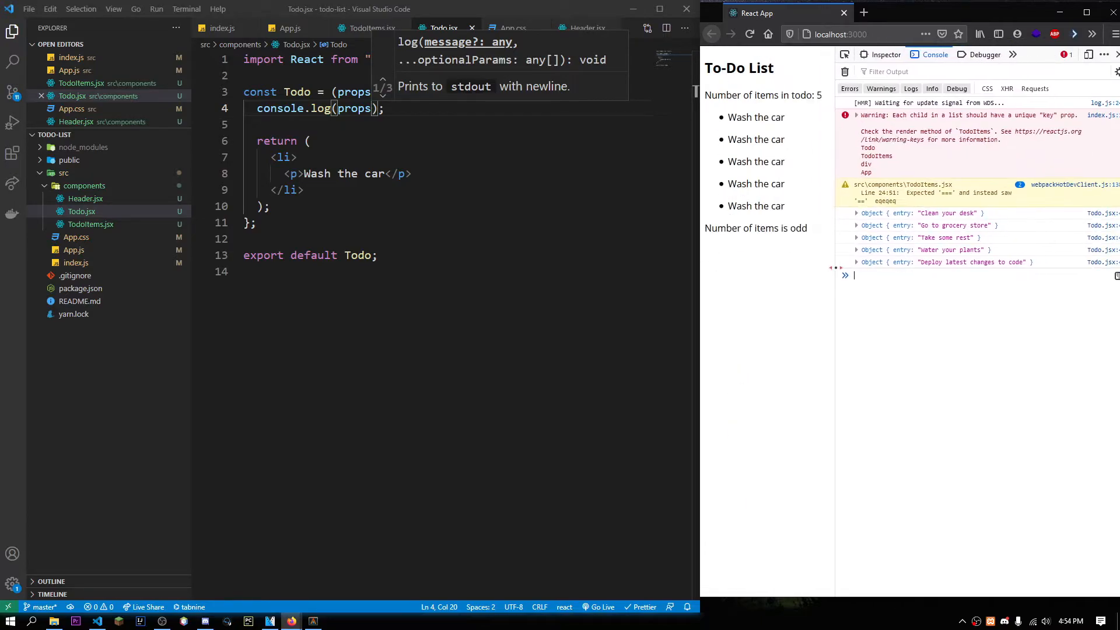
- Compare the entry prop name in TodoItems.jsx and change the log to console.log(props.entry)
left_click(856, 261)
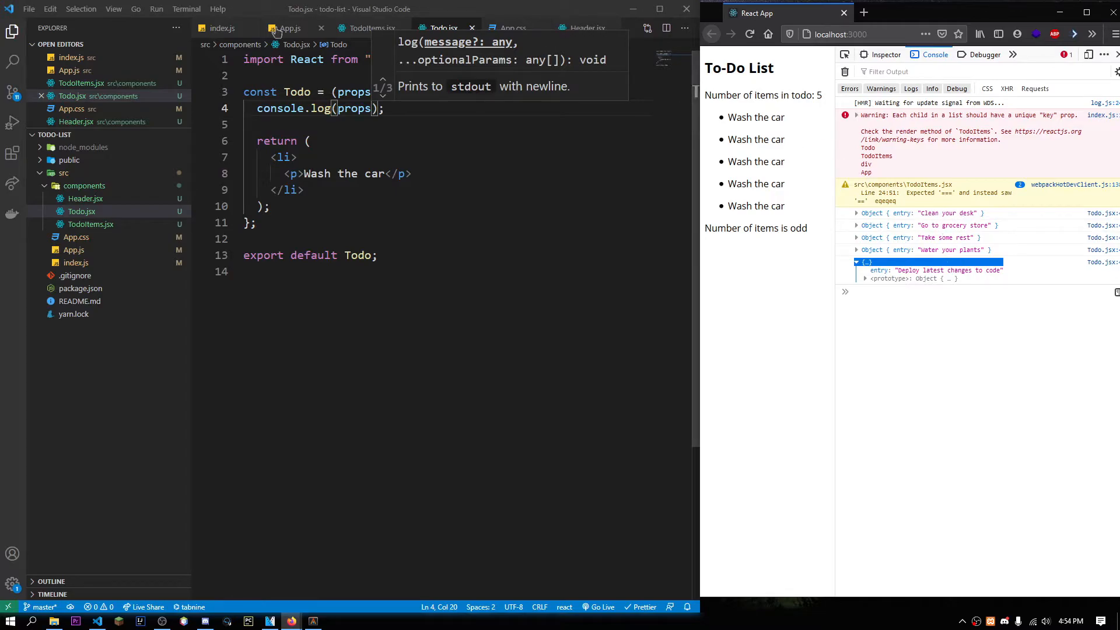
left_click(371, 28)
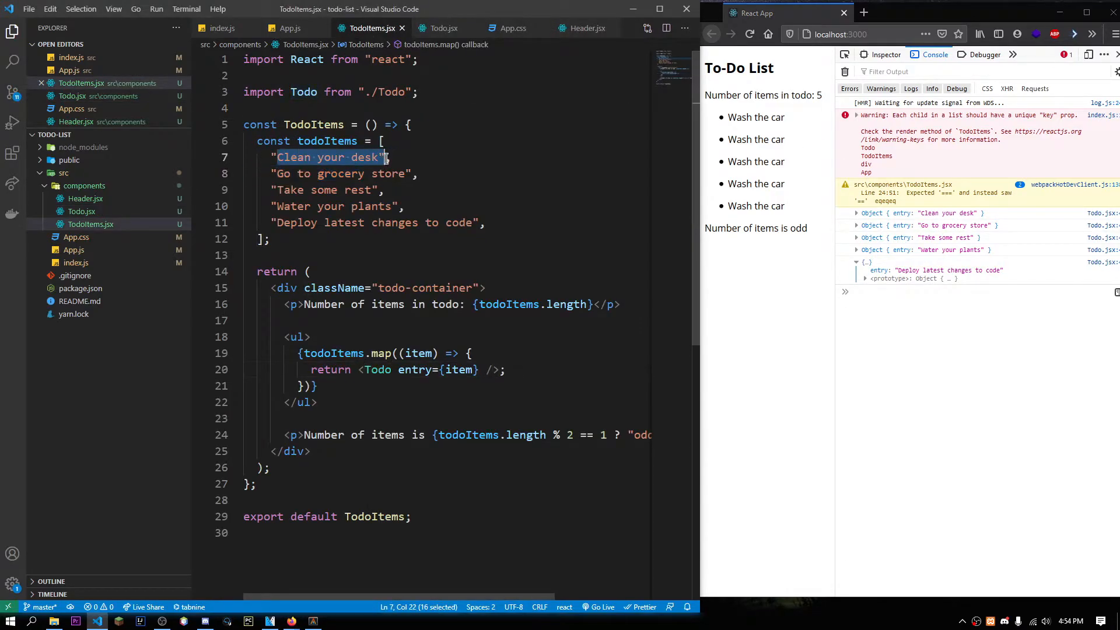
mouse_move(420, 352)
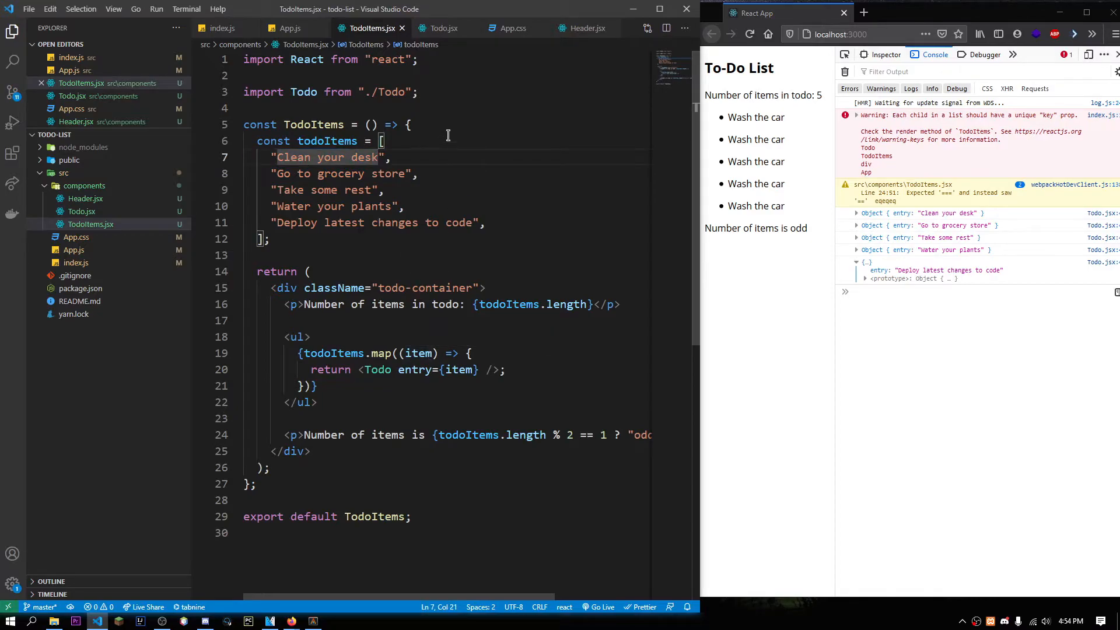
mouse_move(376, 370)
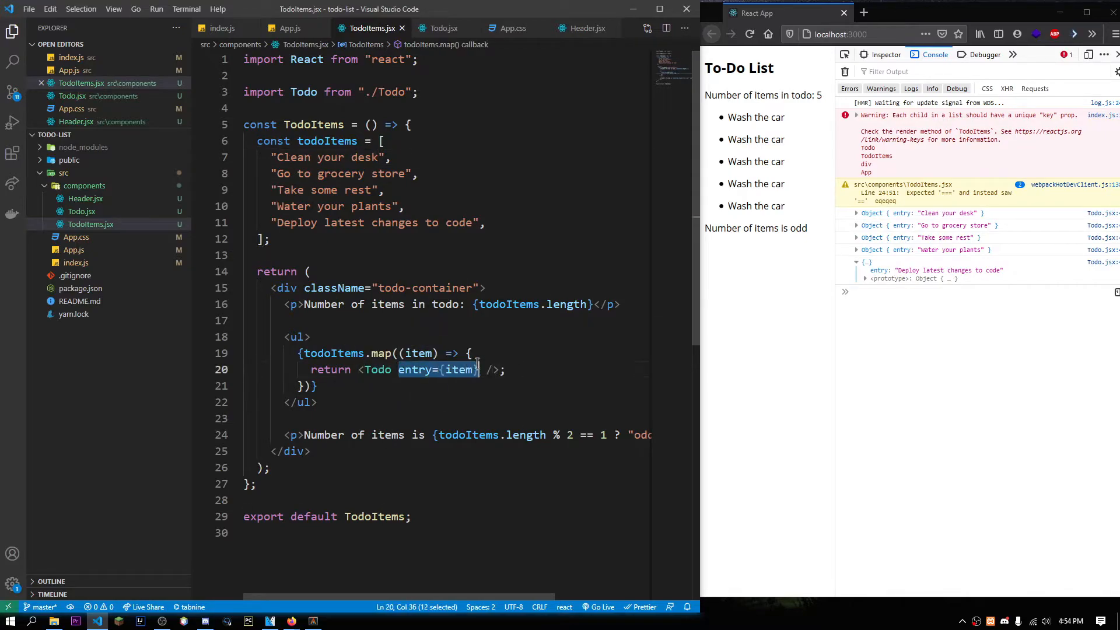
left_click(443, 28)
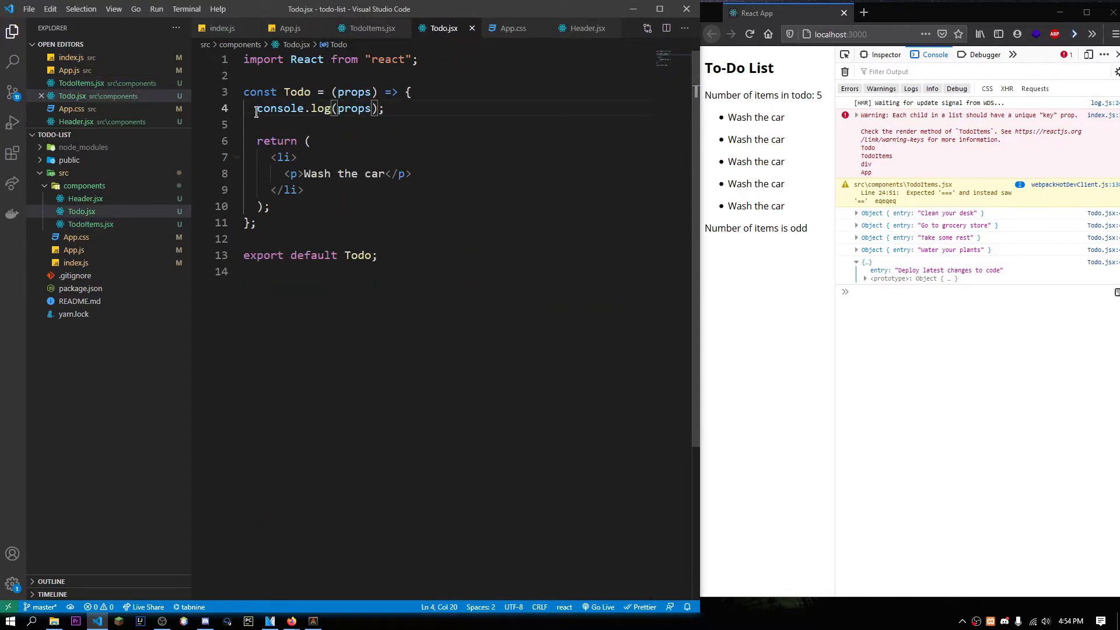
double_click(354, 91)
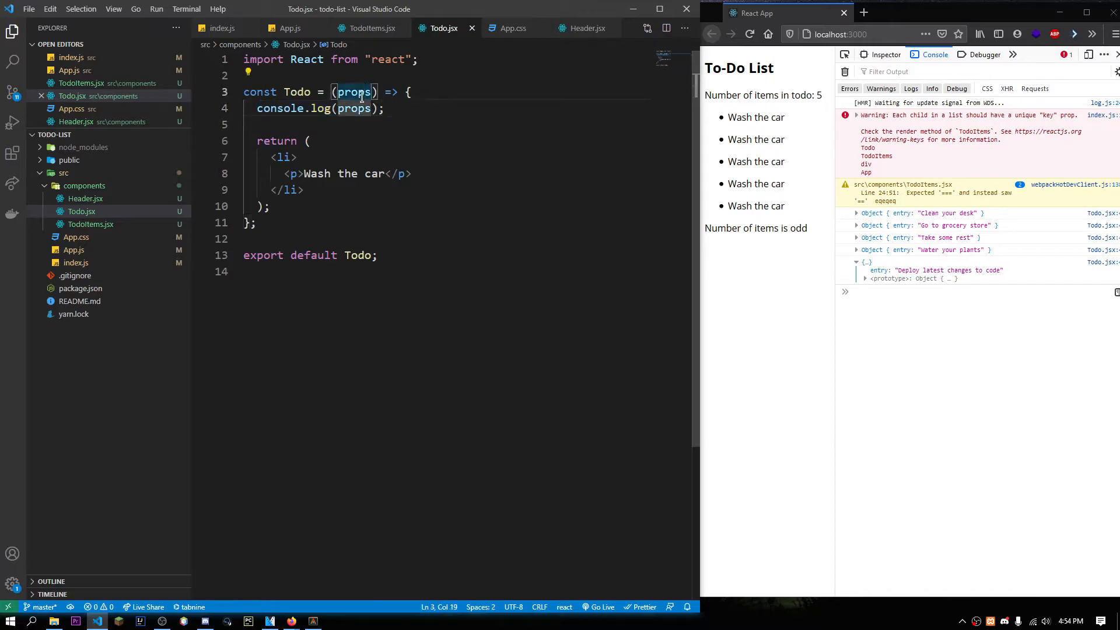
left_click(369, 28)
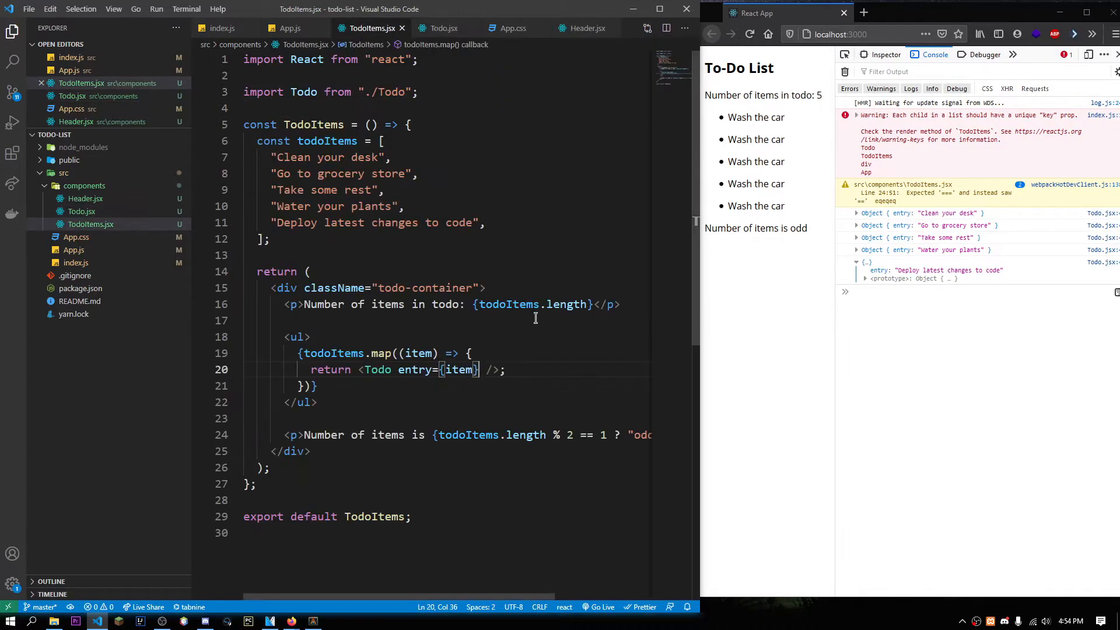
double_click(416, 370)
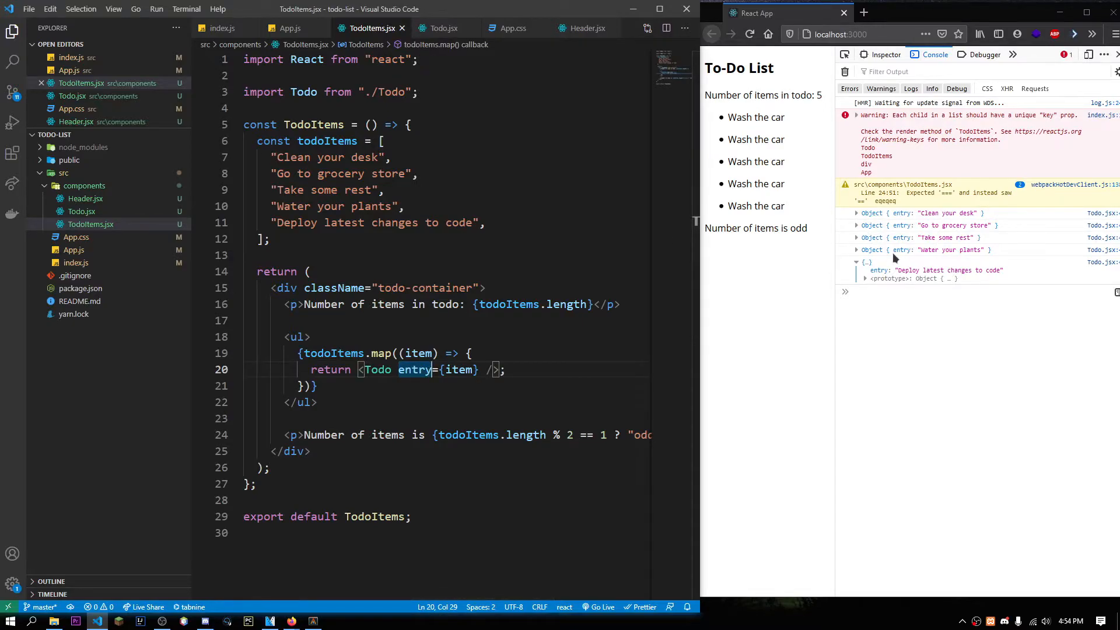
left_click(443, 28)
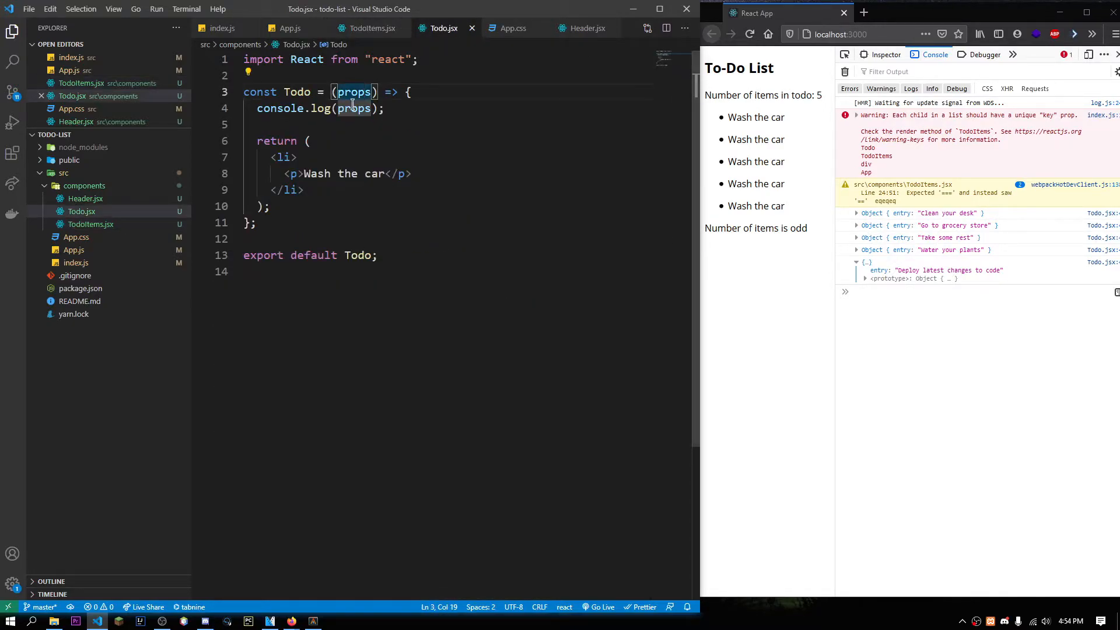
type(".en")
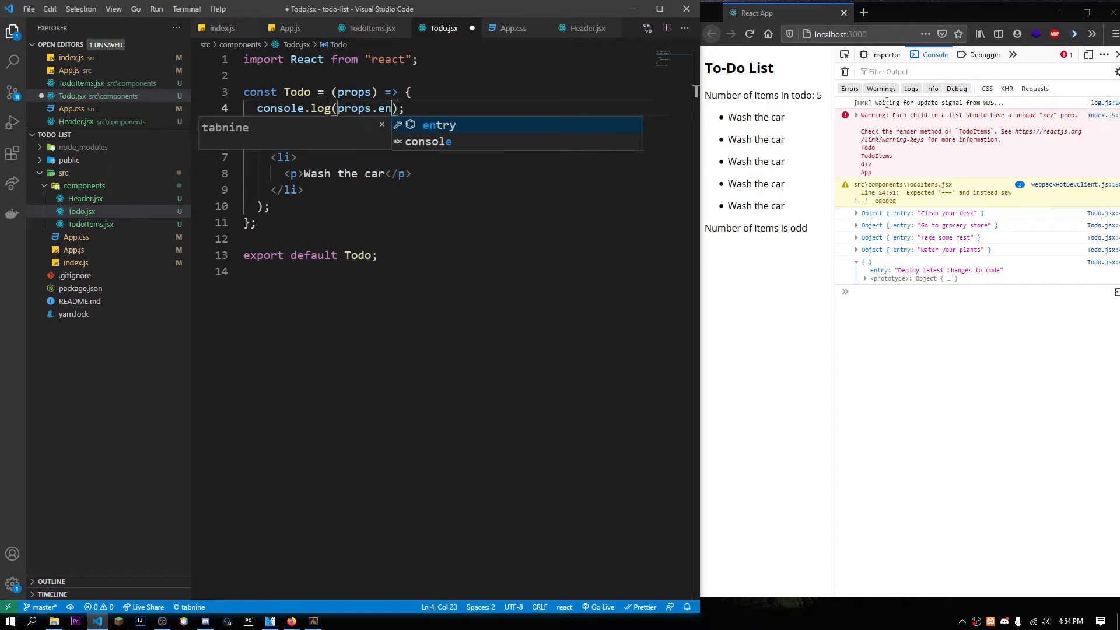
- Double-check that props.entry in Todo.jsx matches the entry prop passed from TodoItems
left_click(368, 28)
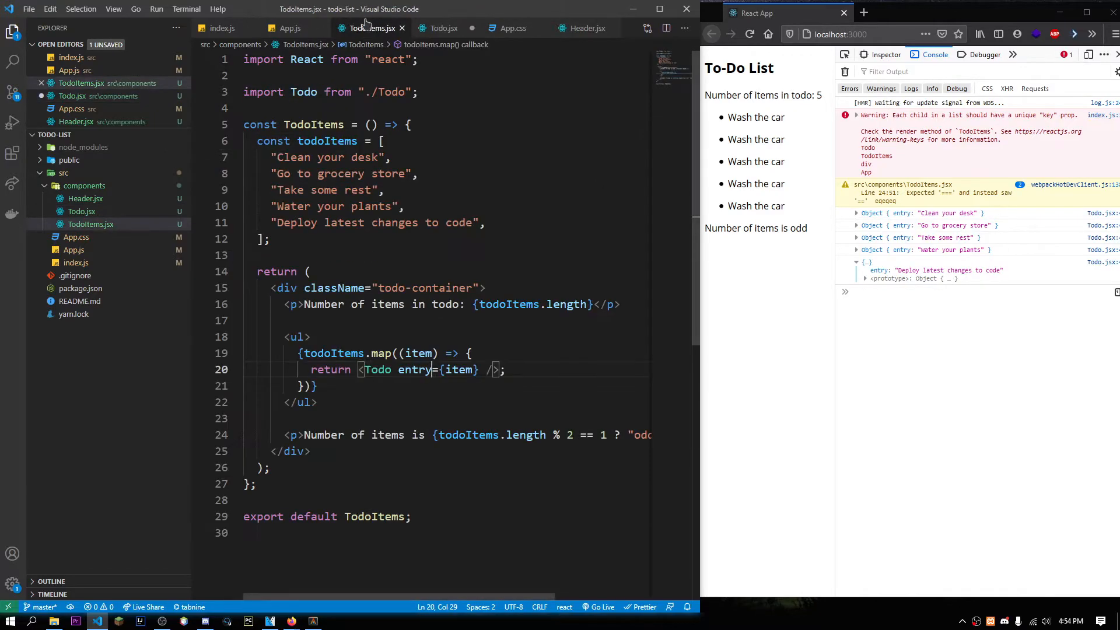
left_click(440, 28)
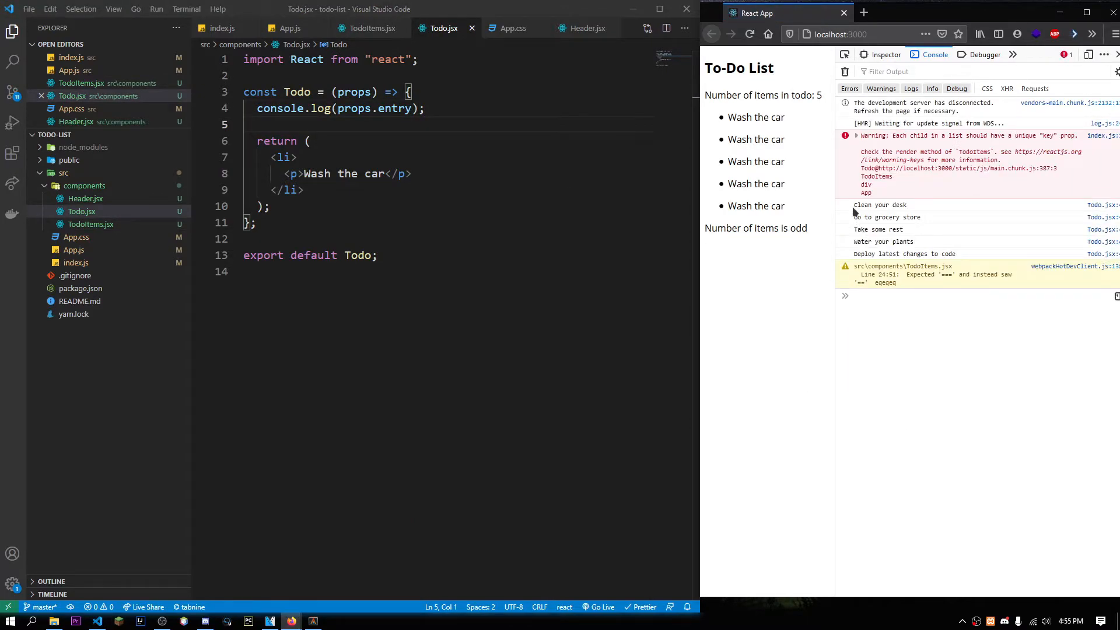
double_click(383, 108)
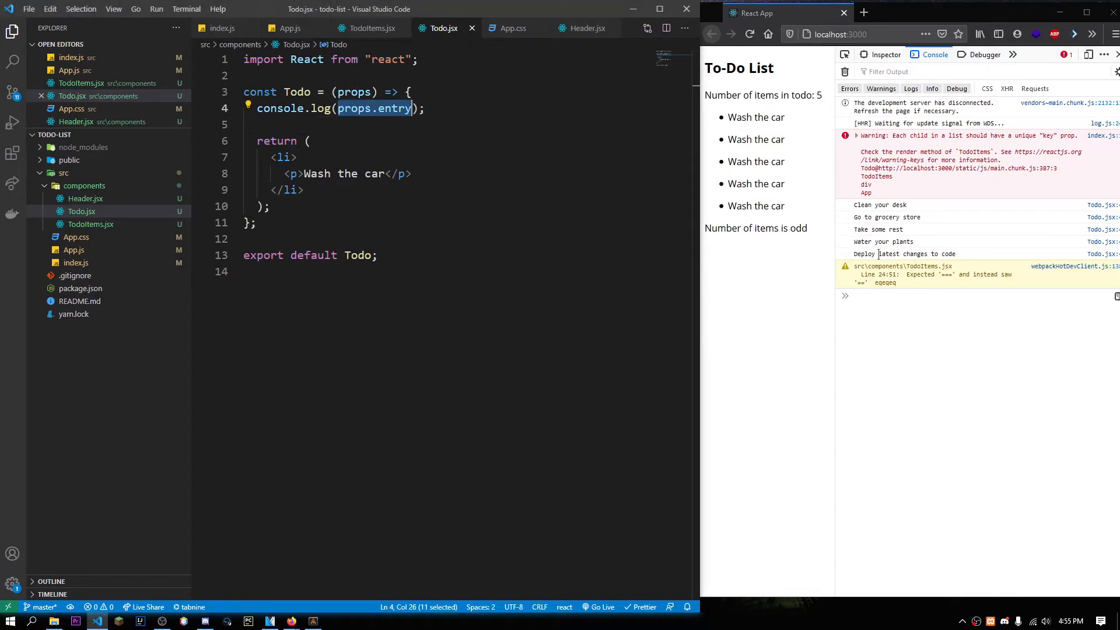
left_click(374, 28)
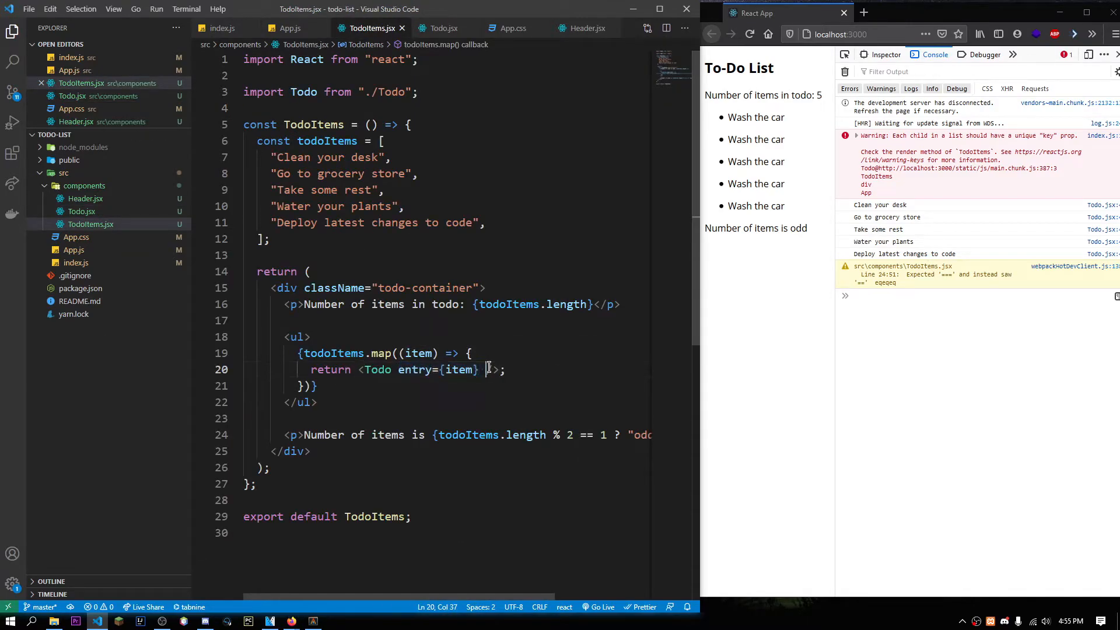
double_click(415, 369)
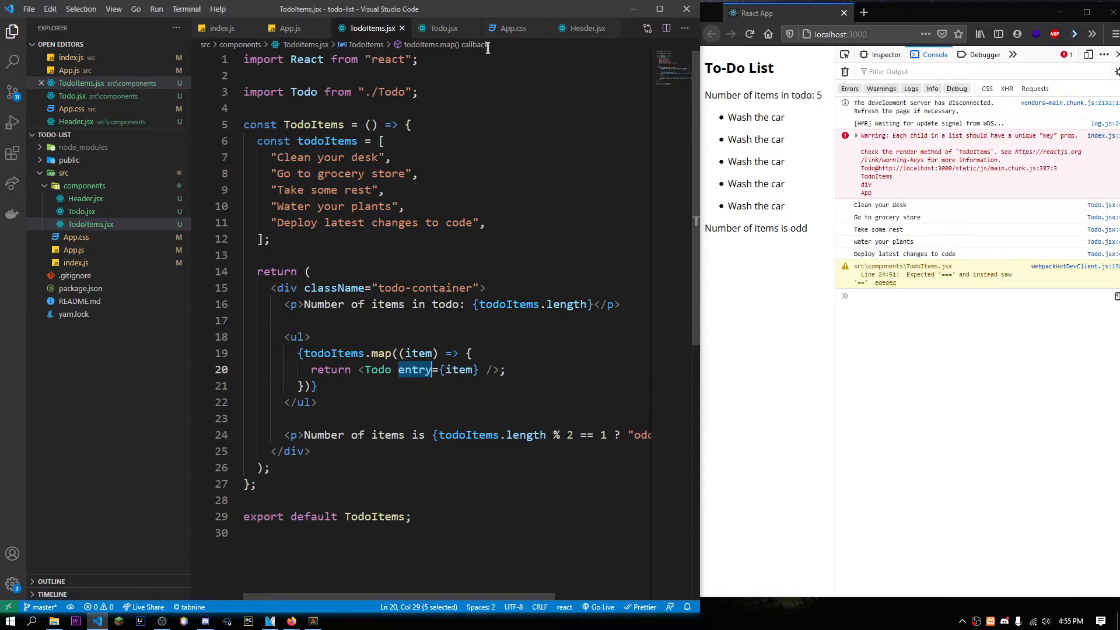
left_click(443, 28)
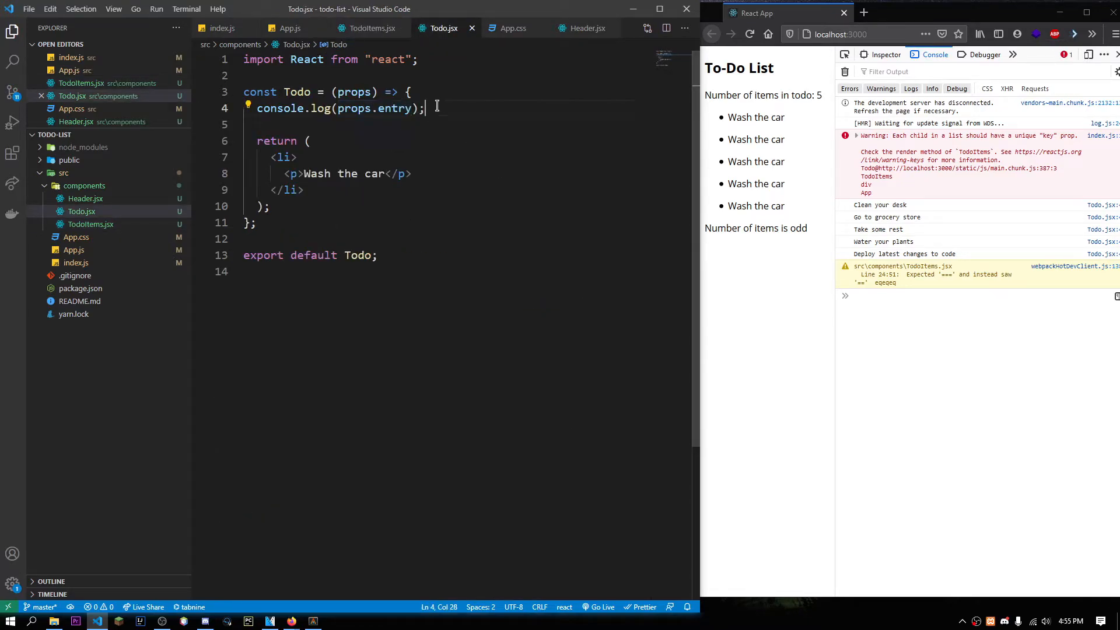
- Delete the console.log line and render {props.entry} in the paragraph instead of Wash the car
key("Backspace")
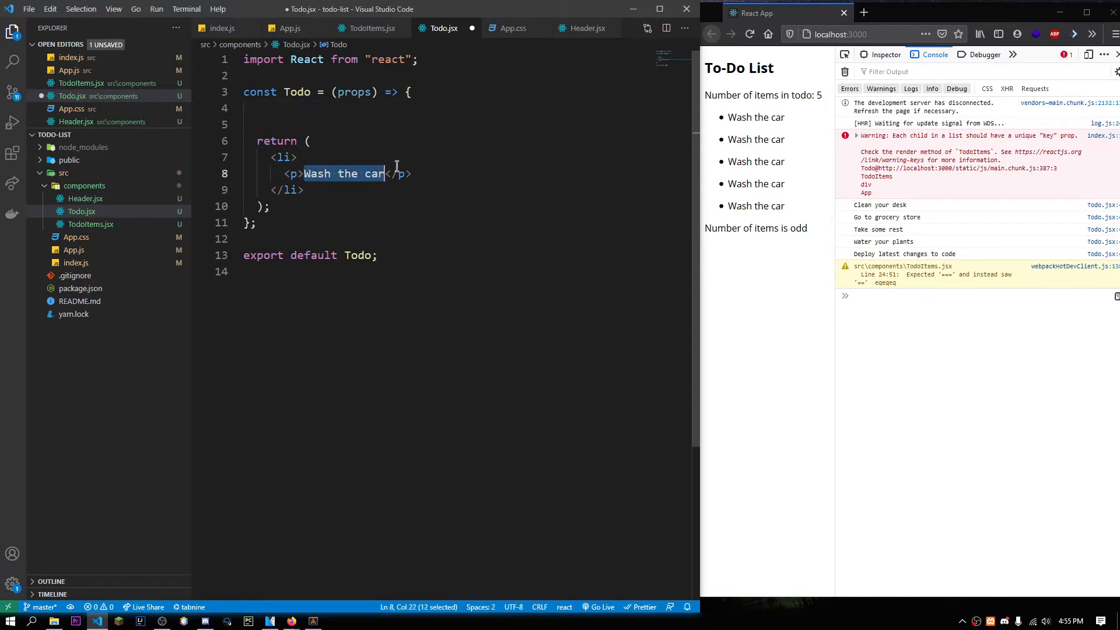
key("Delete")
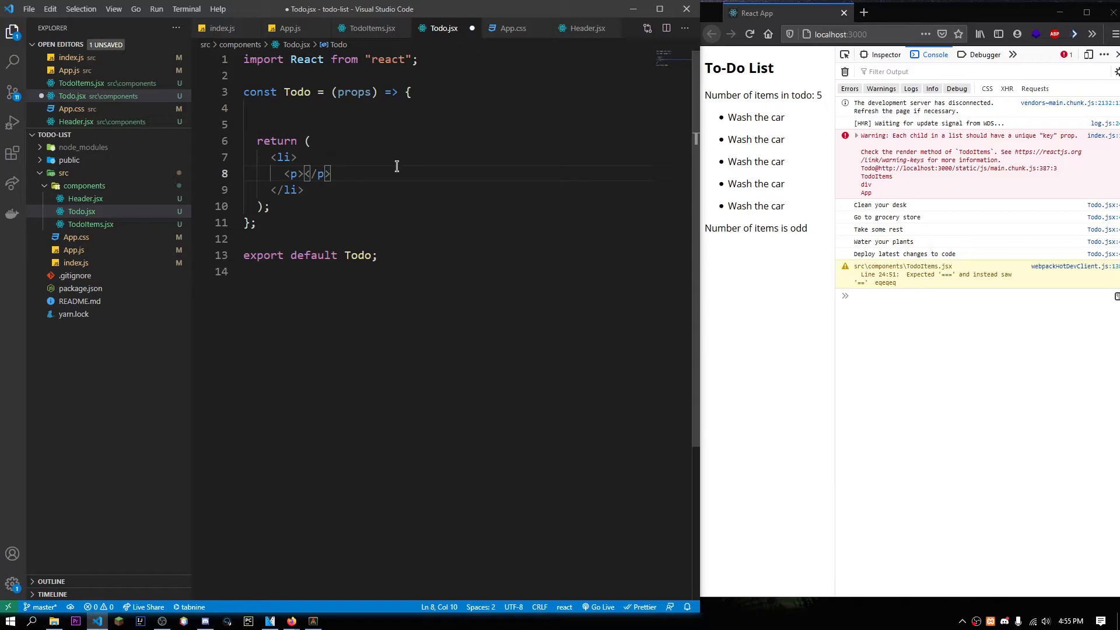
type("{}")
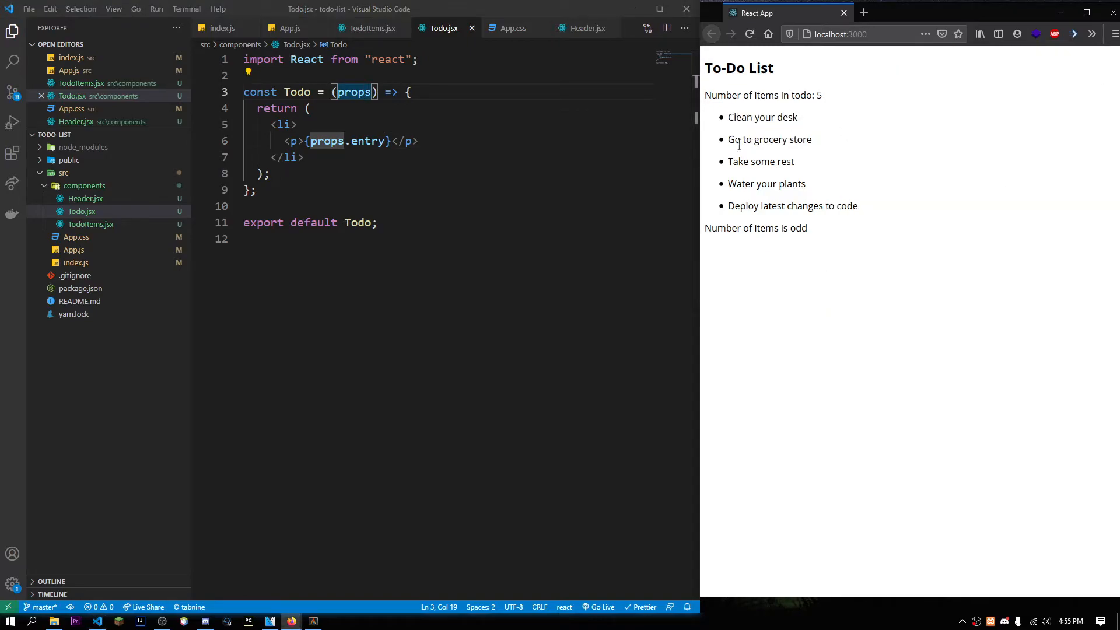
mouse_move(817, 180)
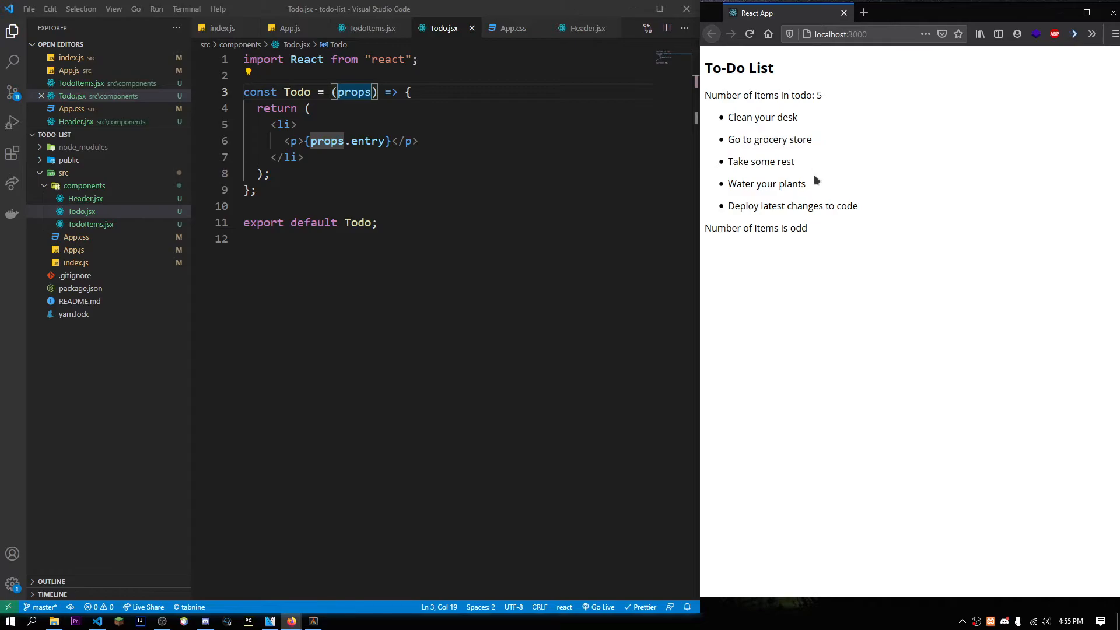
- Add "Get some sleep" as the sixth string in the TodoItems array and save
left_click(366, 28)
type(":\"\"")
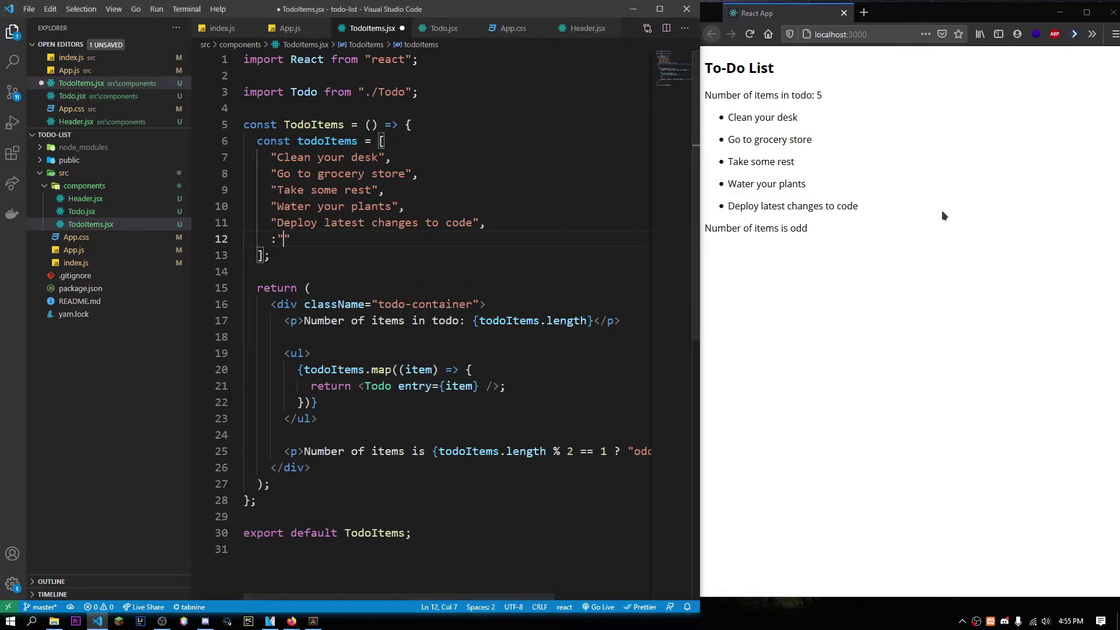
key("Backspace")
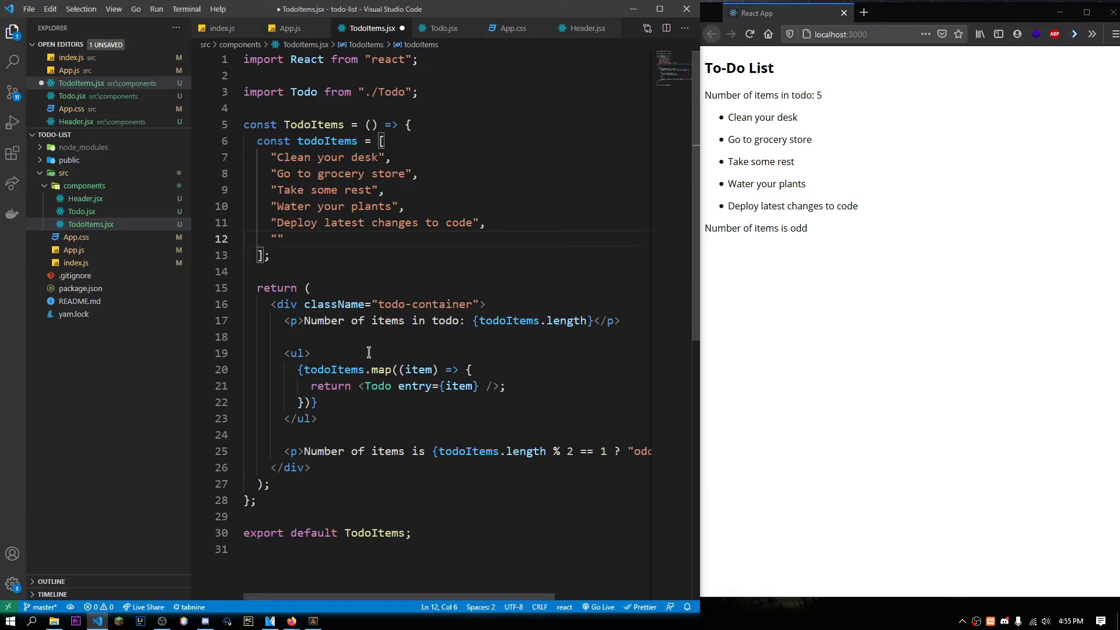
mouse_move(280, 364)
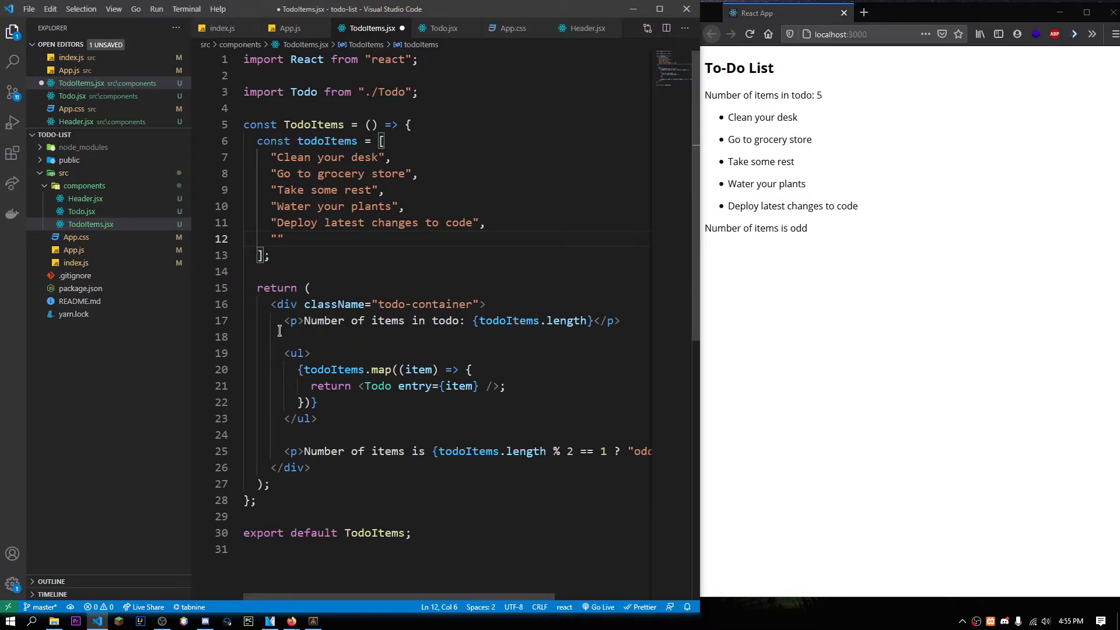
mouse_move(540, 197)
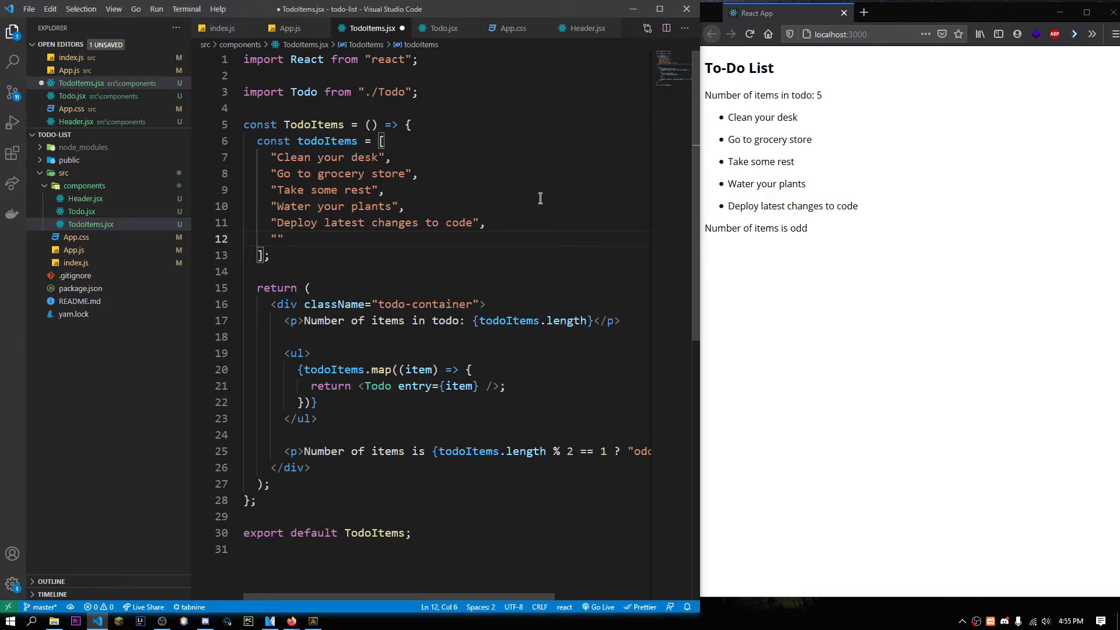
type("Get some sleep")
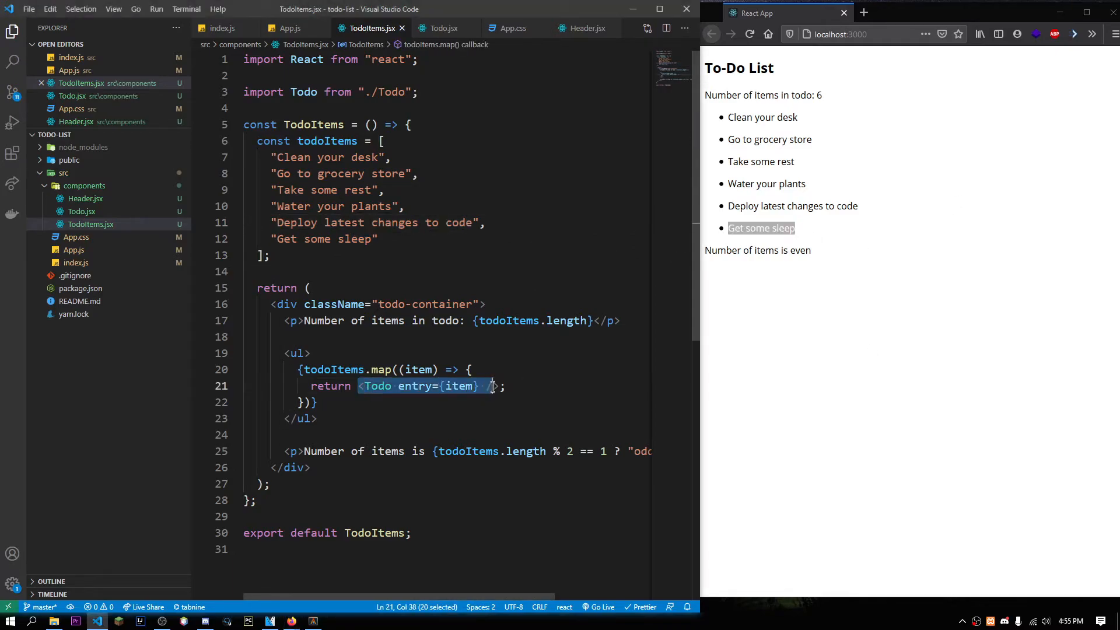
left_click(443, 28)
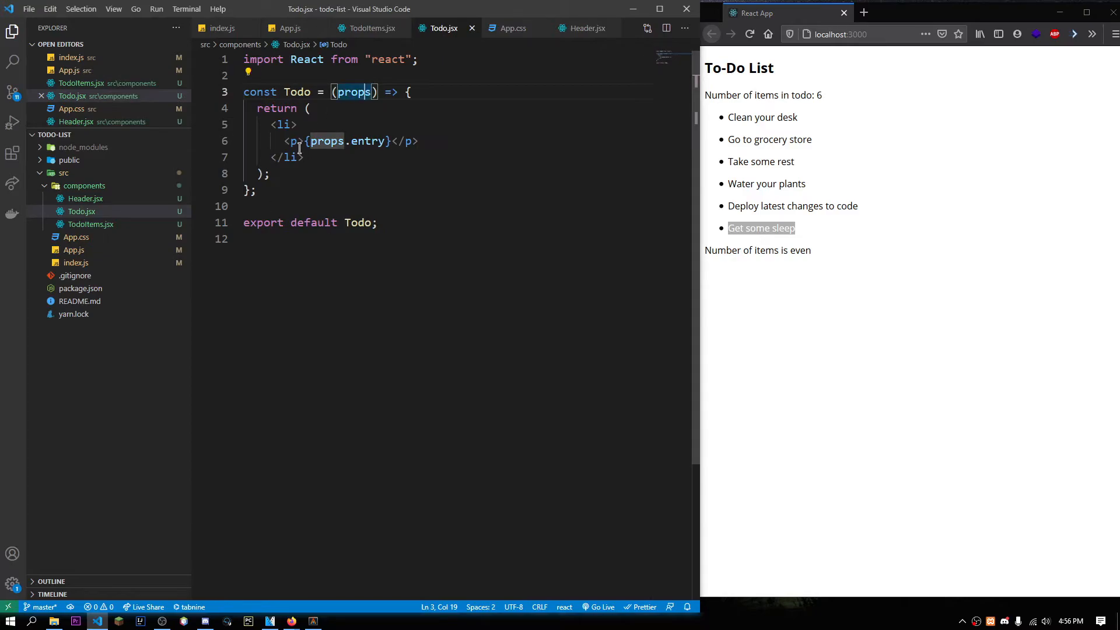
- Destructure { entry } in Todo.jsx's parameters and render entry directly in the paragraph
left_click_drag(304, 141, 393, 141)
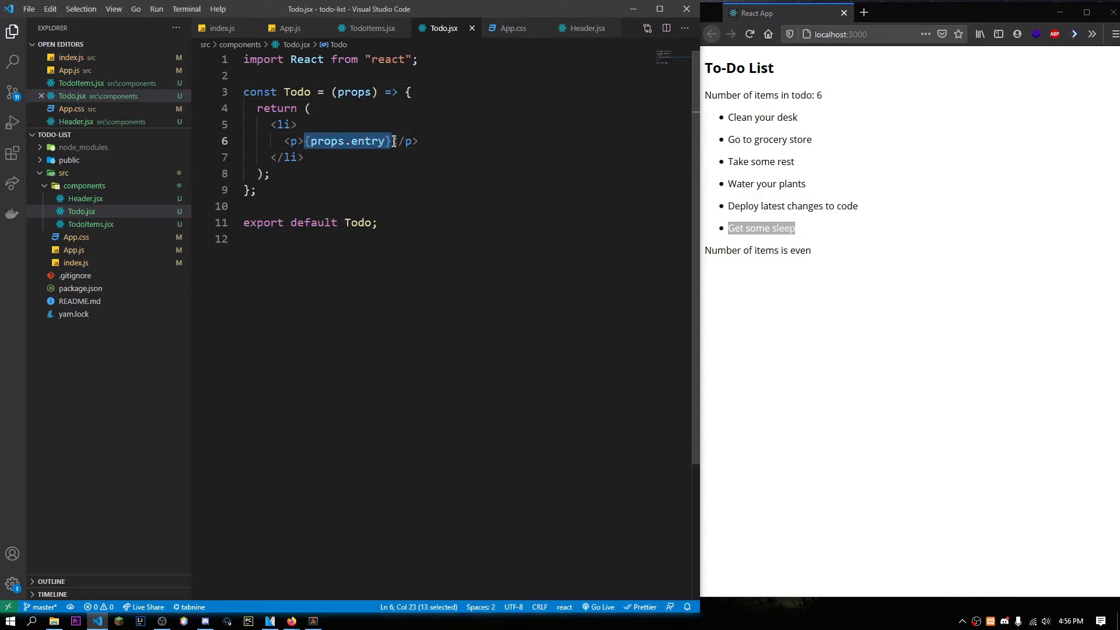
mouse_move(394, 120)
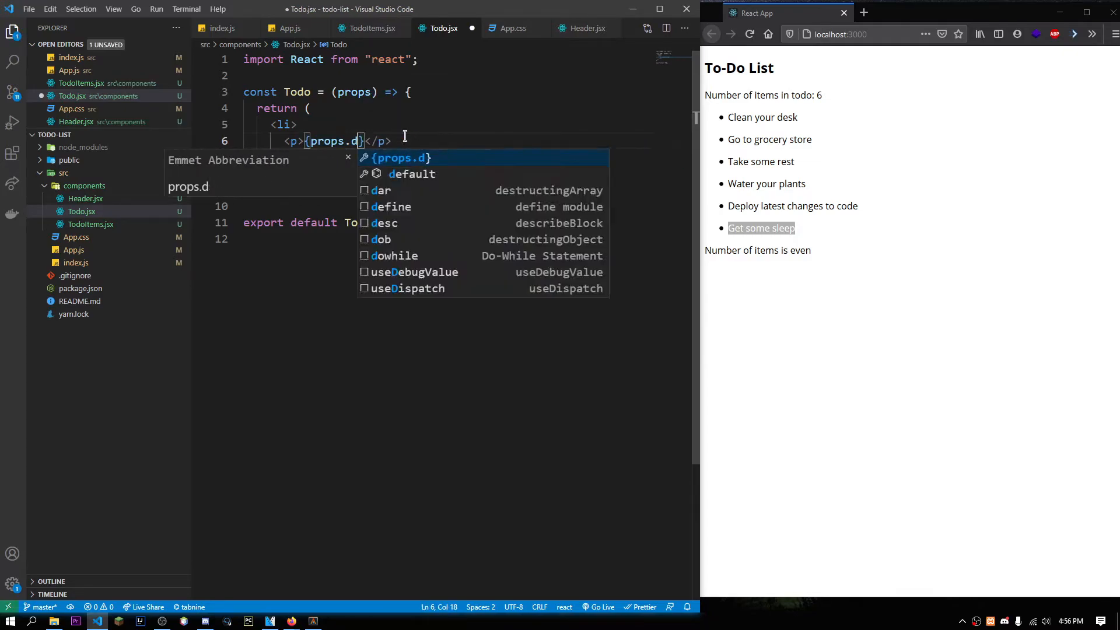
type("padjpisa sdpa")
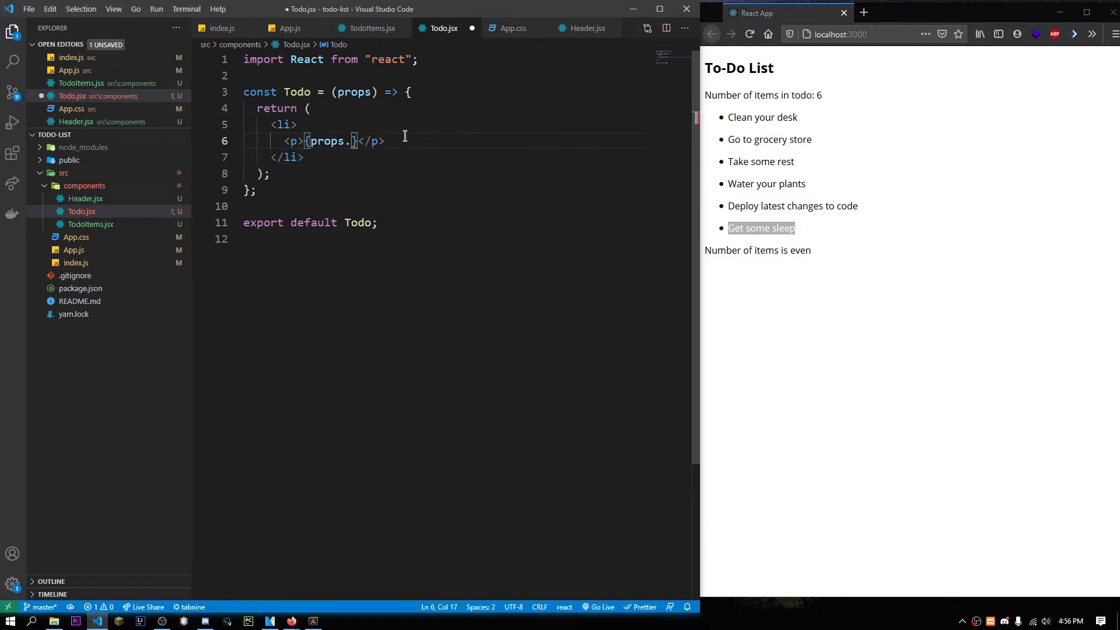
left_click(369, 28)
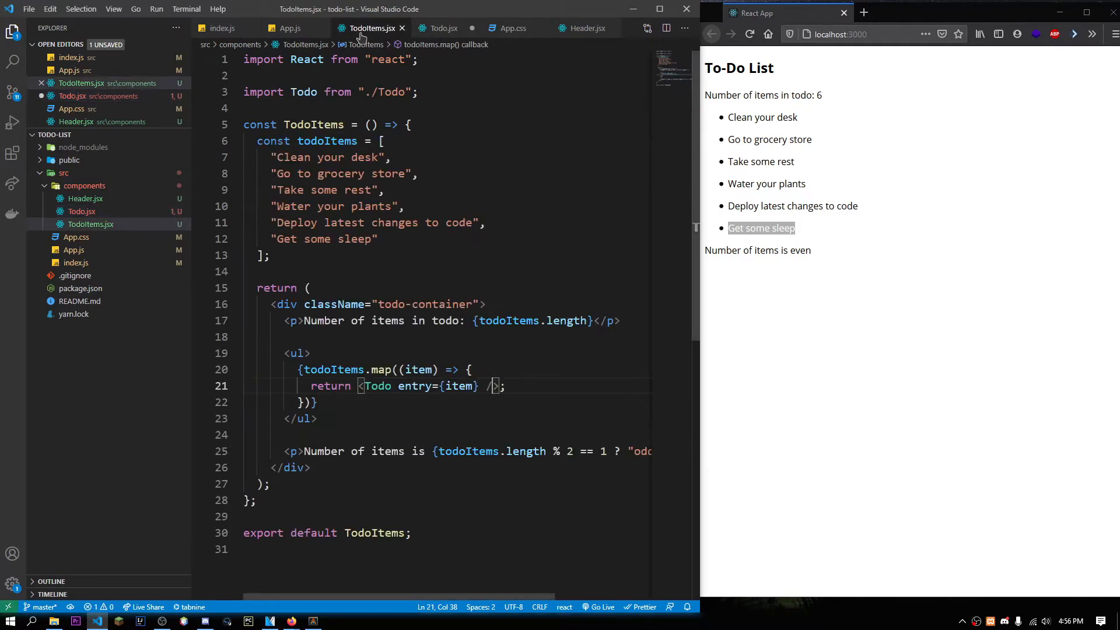
double_click(415, 386)
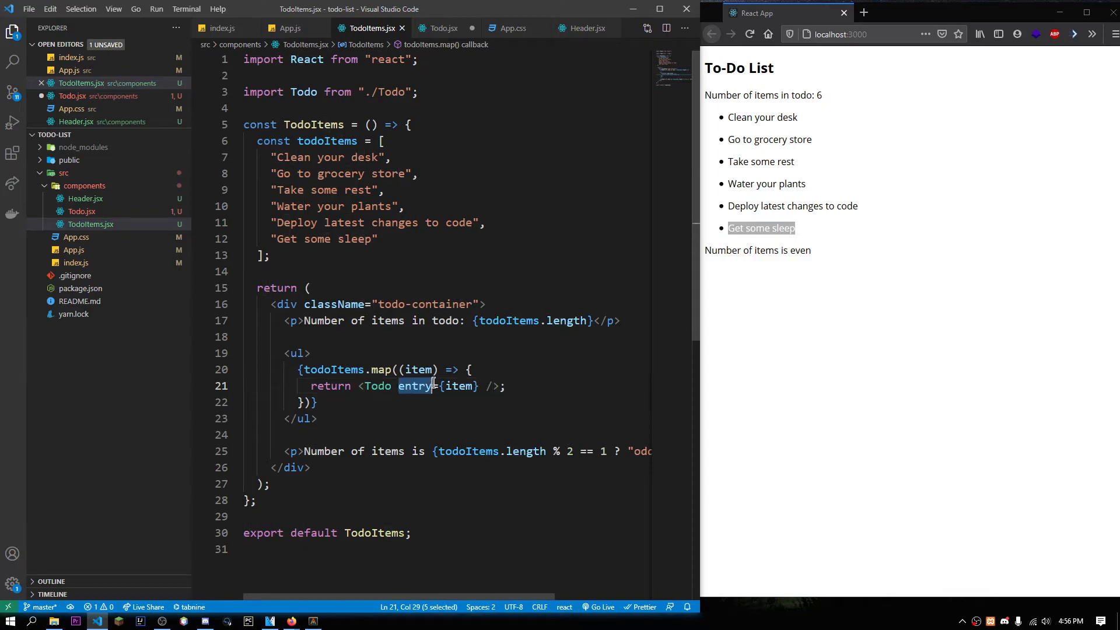
left_click(443, 28)
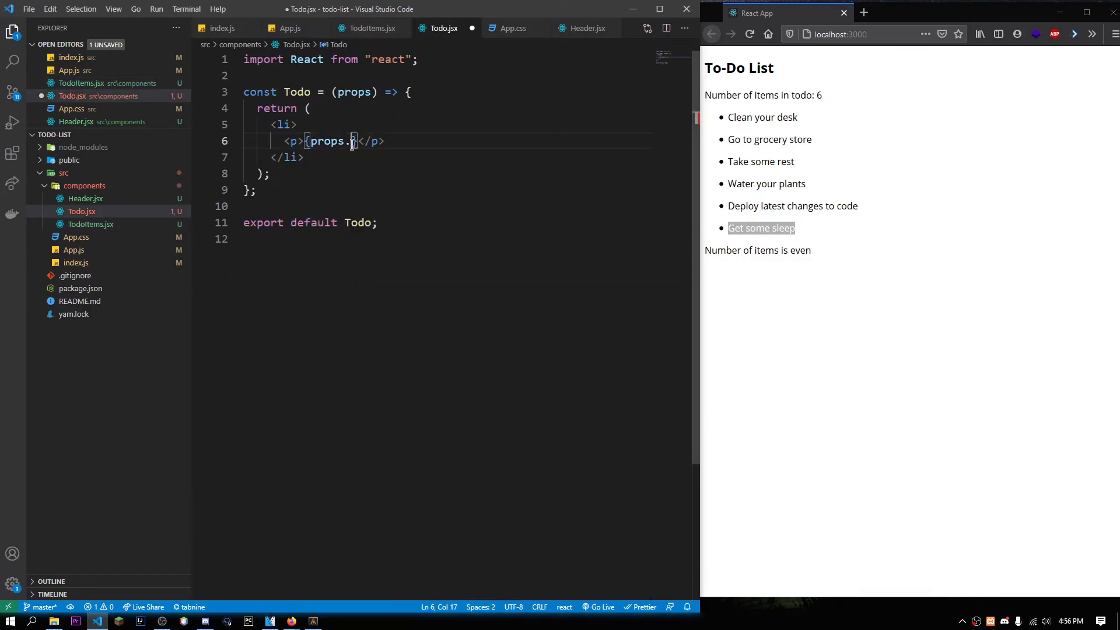
type("entry")
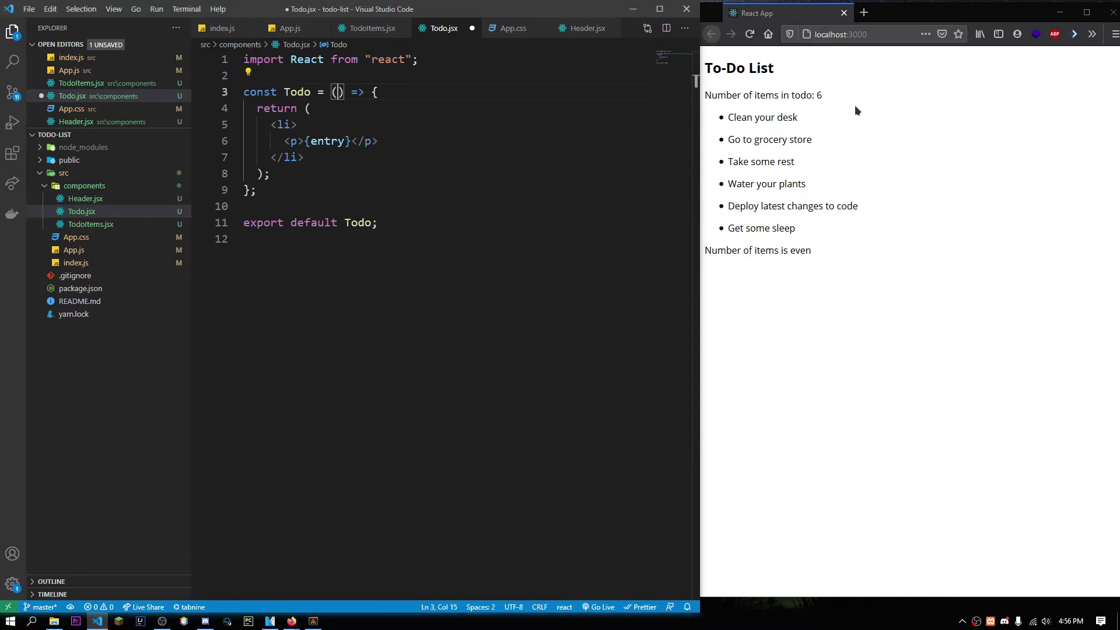
type("{}")
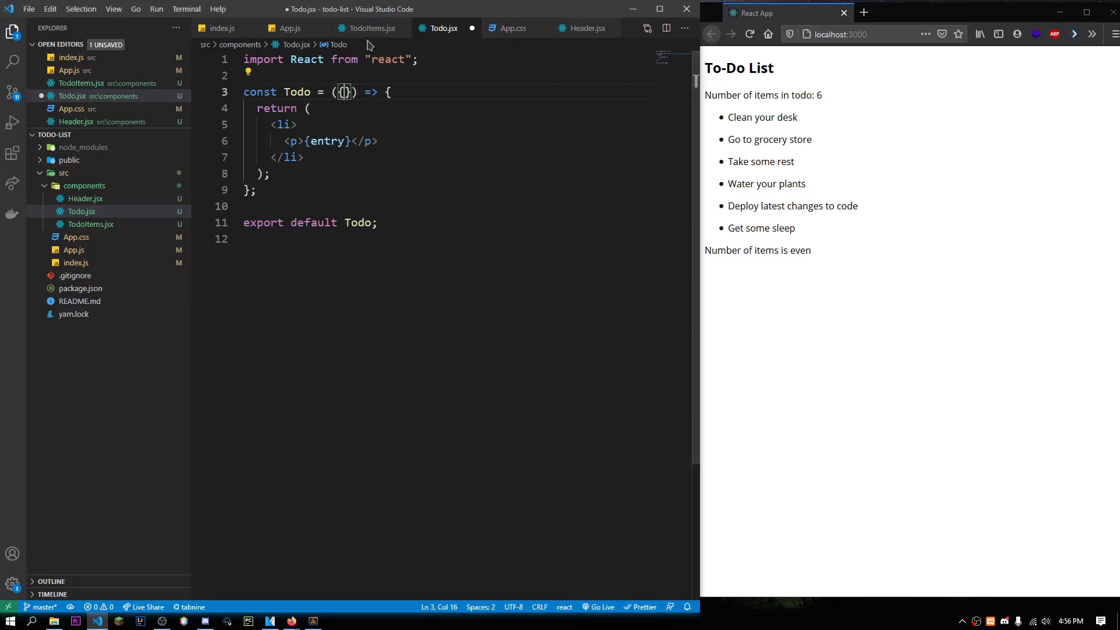
- Check the six rendered to-dos in the browser and start a console statement in Todo.jsx
left_click(369, 28)
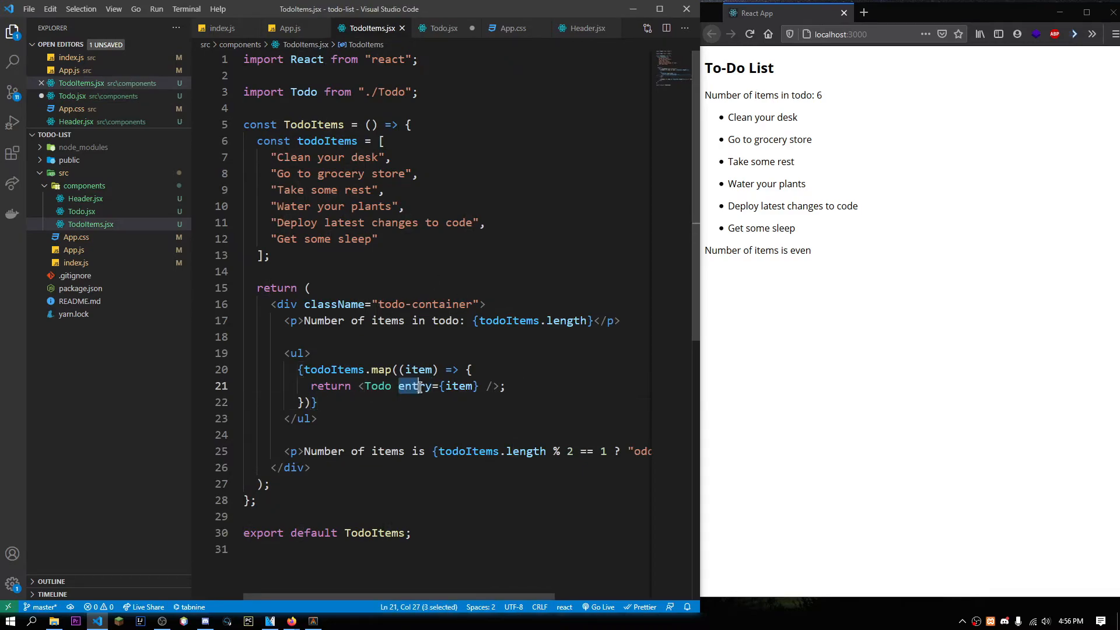
left_click(443, 28)
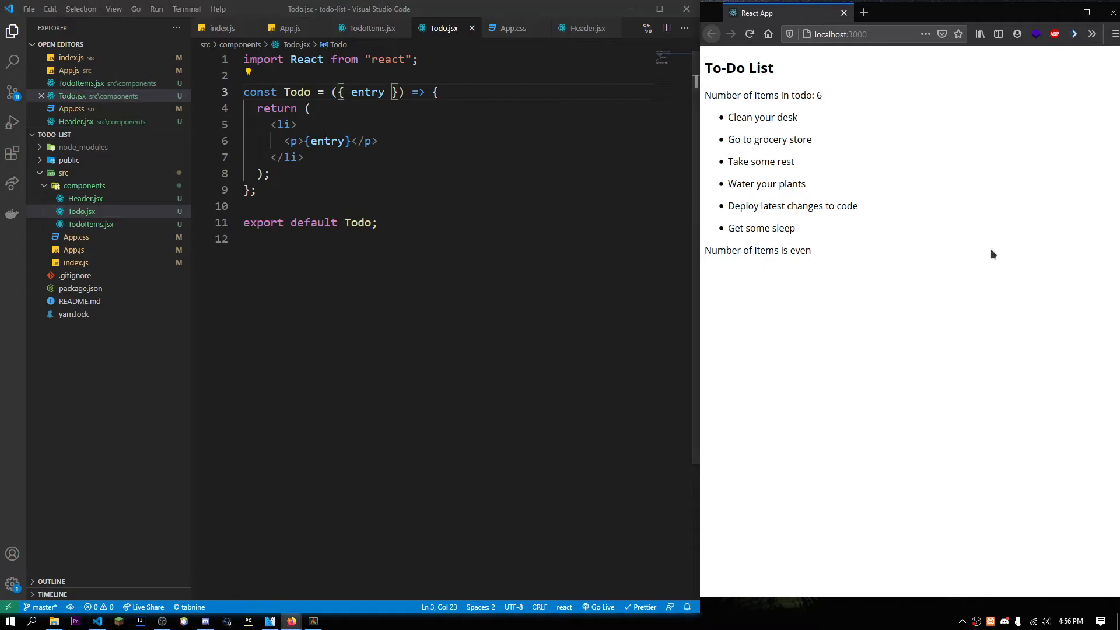
double_click(763, 117)
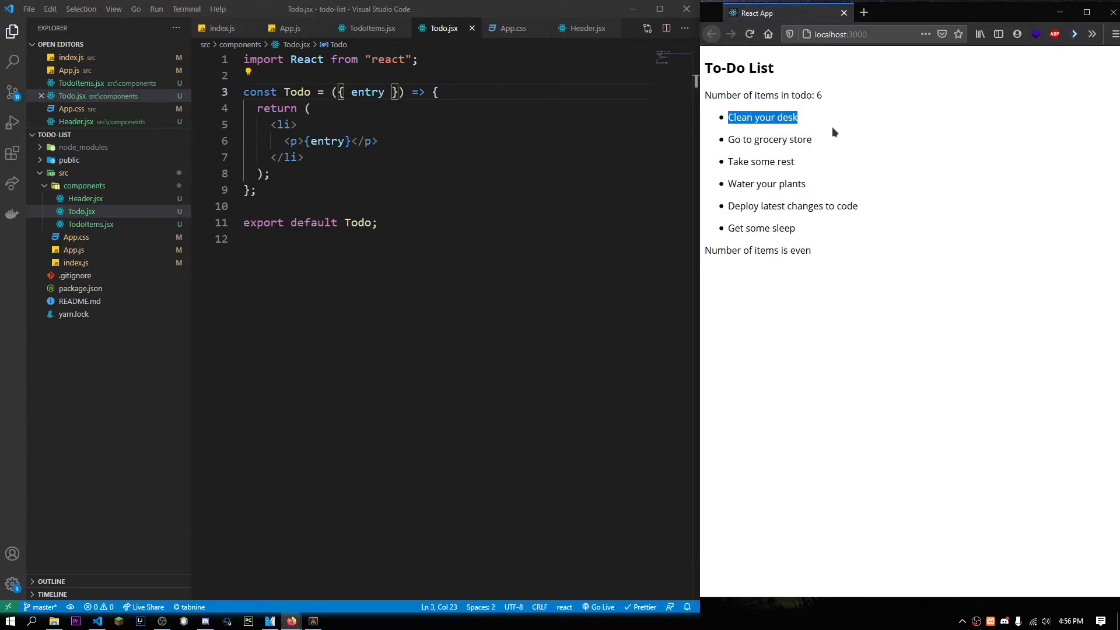
type("conso")
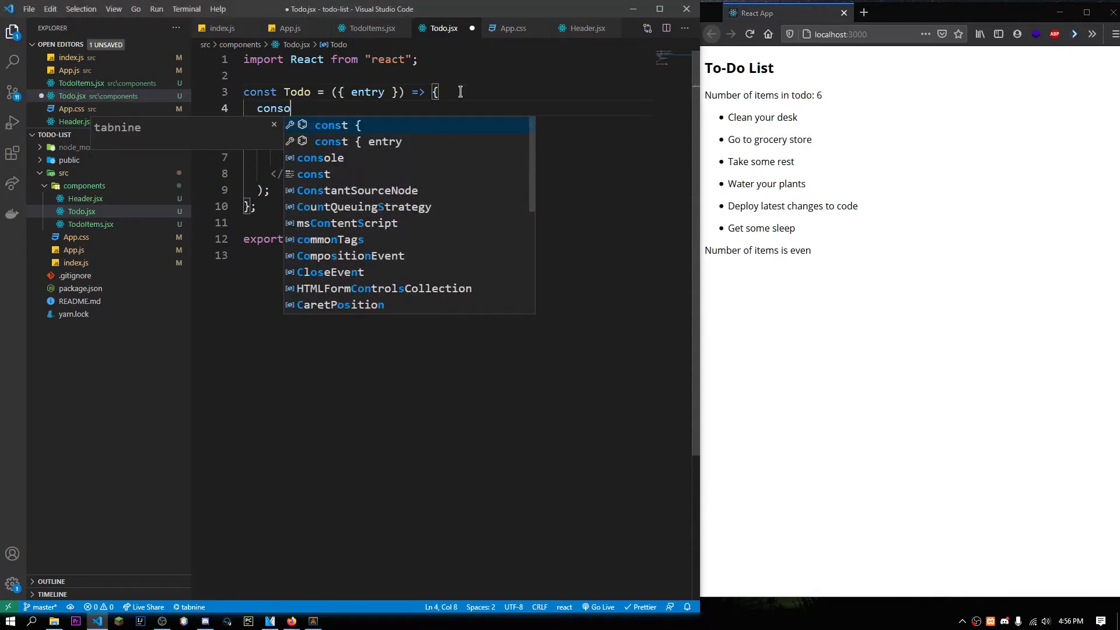
- Add console.log(entry), then rename the destructured prop and its uses to sdasd so the list renders blank
type(".log(enbt")
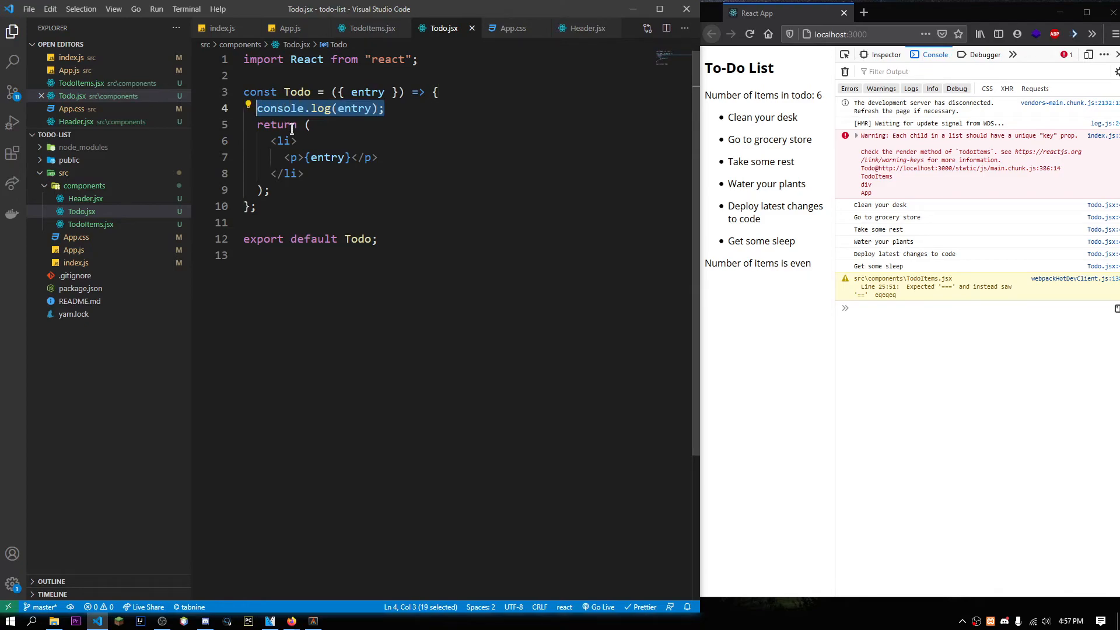
left_click(362, 108)
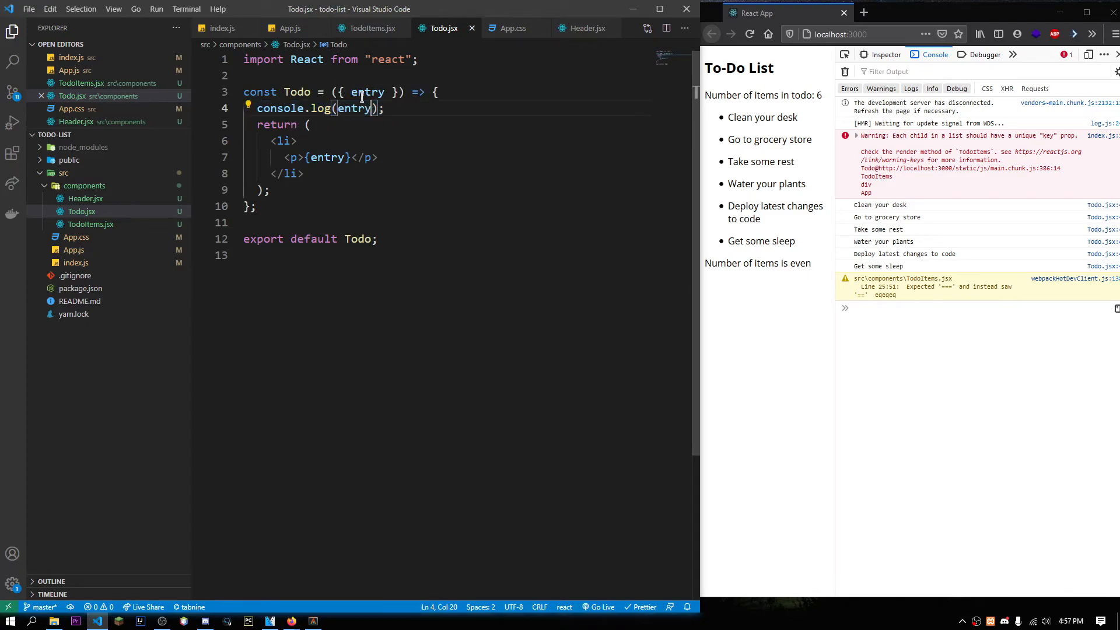
type("sdasd")
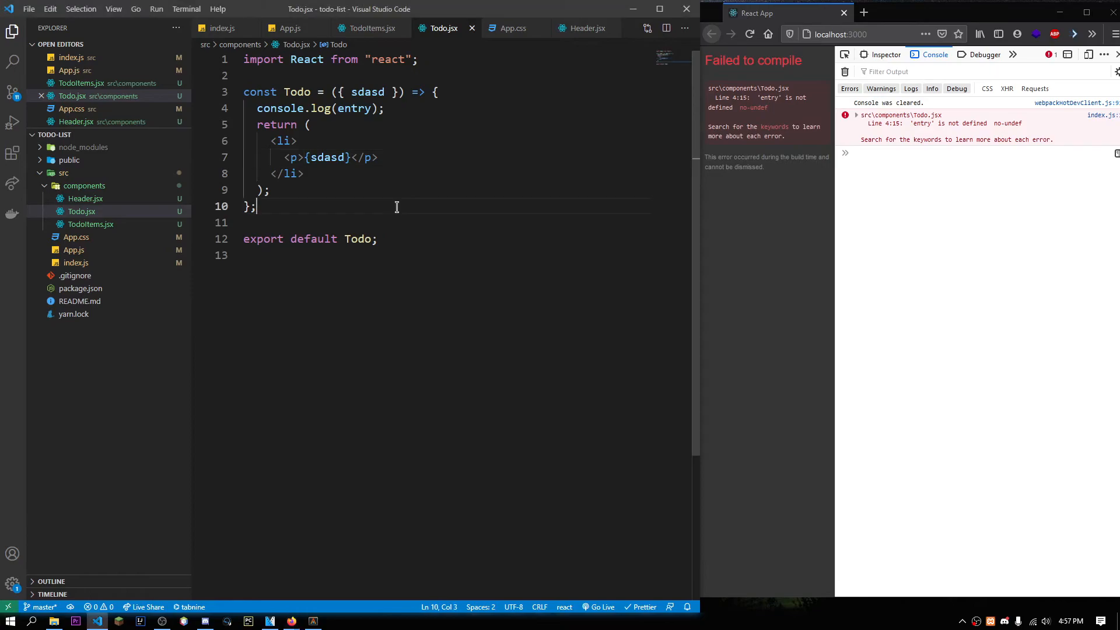
type("sdasd")
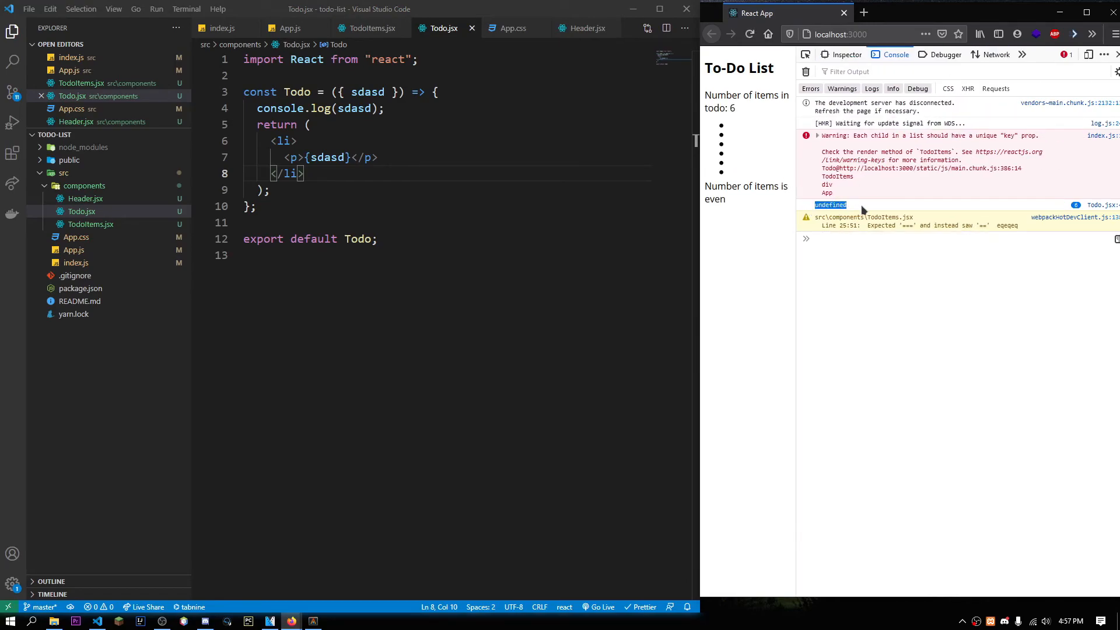
- Select the sdasd prop name in the parameters to start restoring entry
double_click(369, 91)
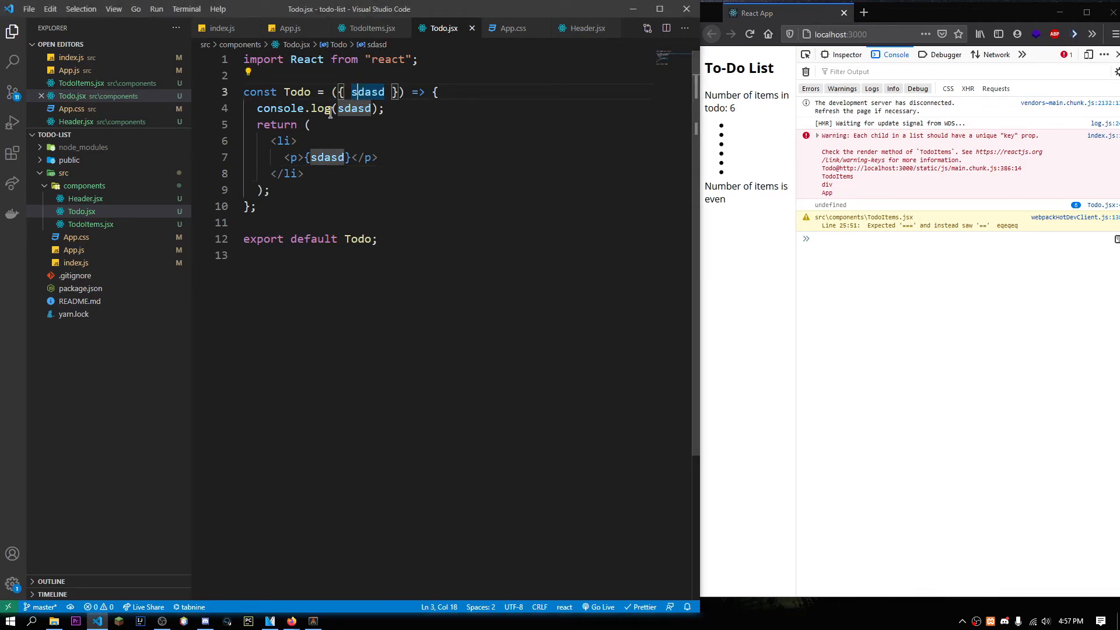
double_click(368, 91)
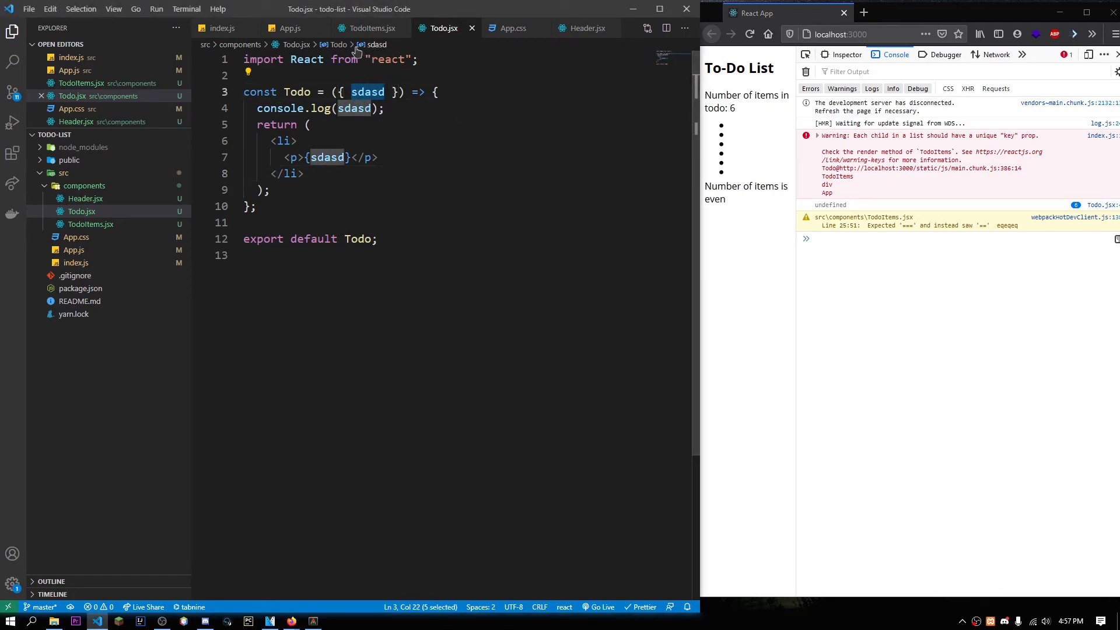
left_click(369, 28)
type("ent")
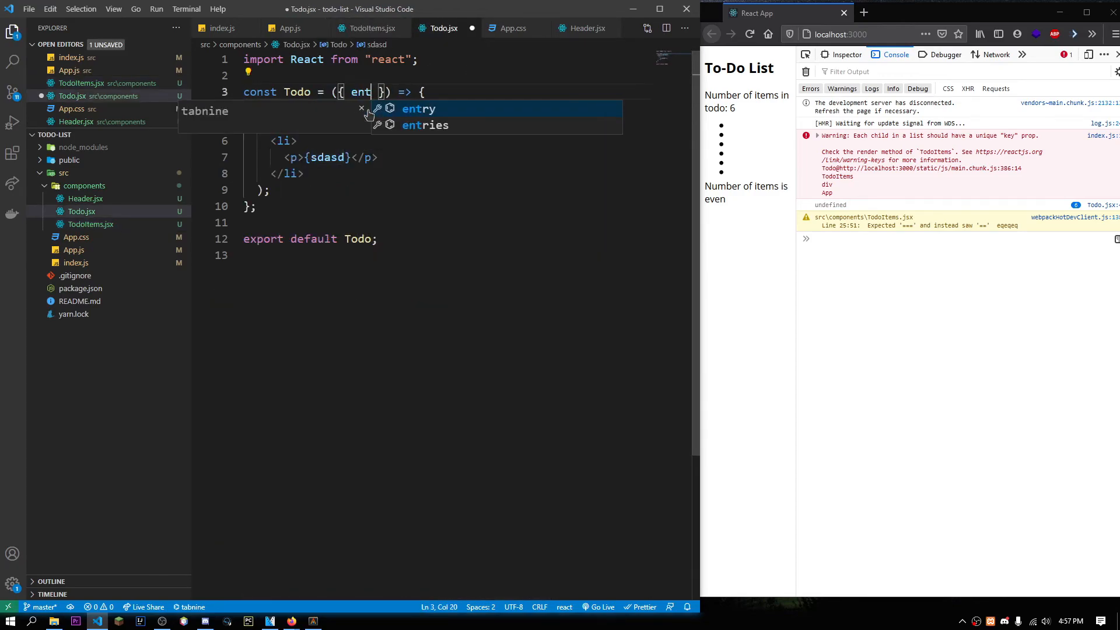
- Pass each task as item={item} in TodoItems.jsx, then return to Todo.jsx to destructure { item }
left_click(373, 28)
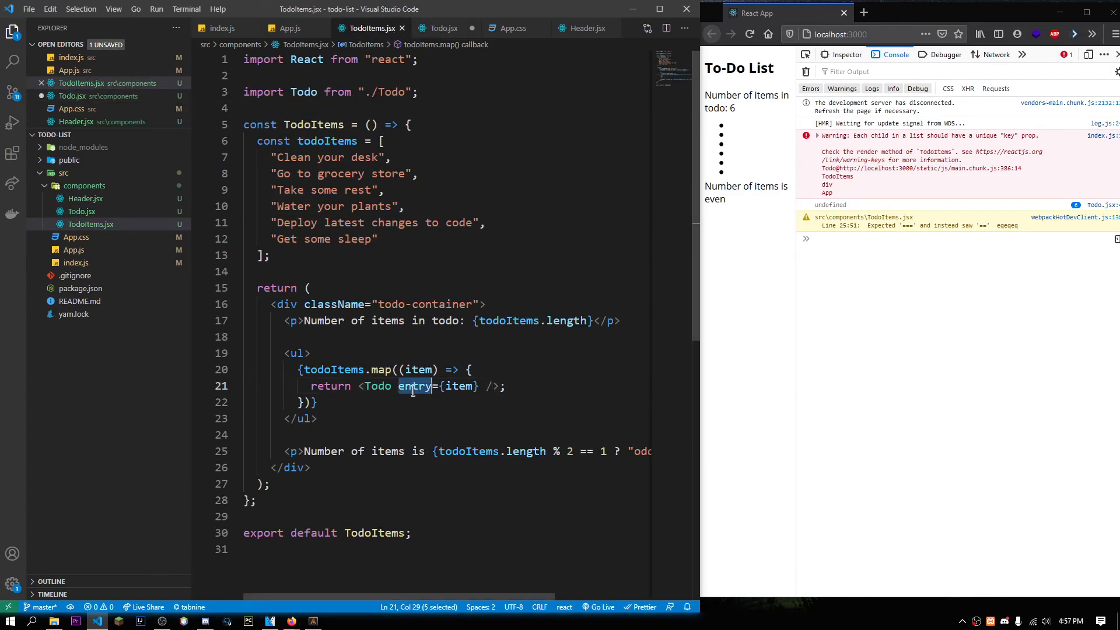
type("item")
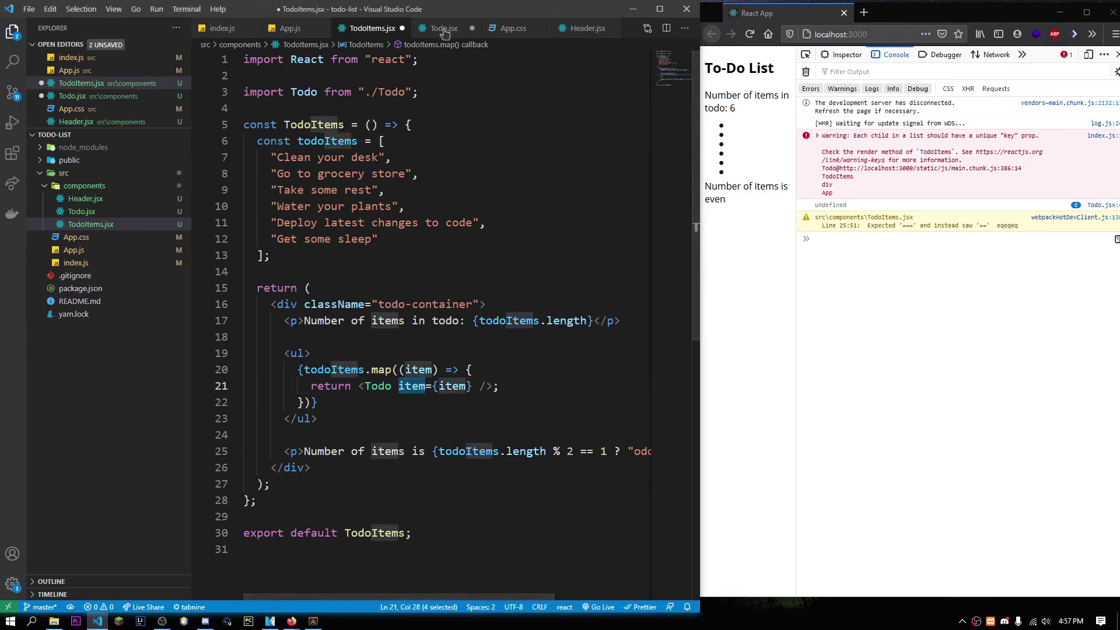
left_click(443, 28)
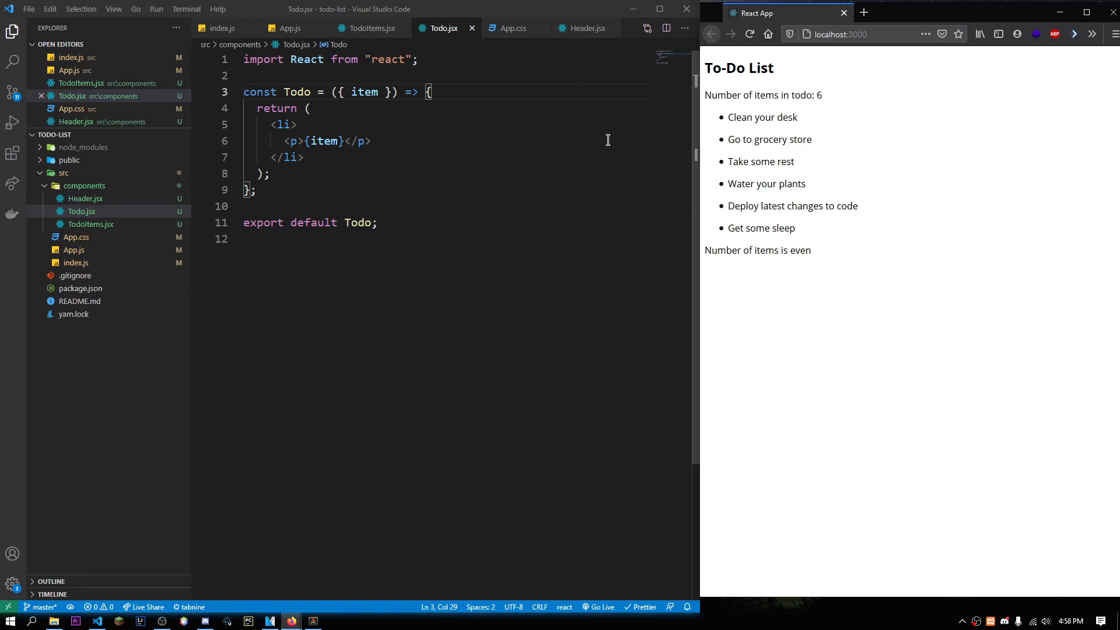
mouse_move(473, 154)
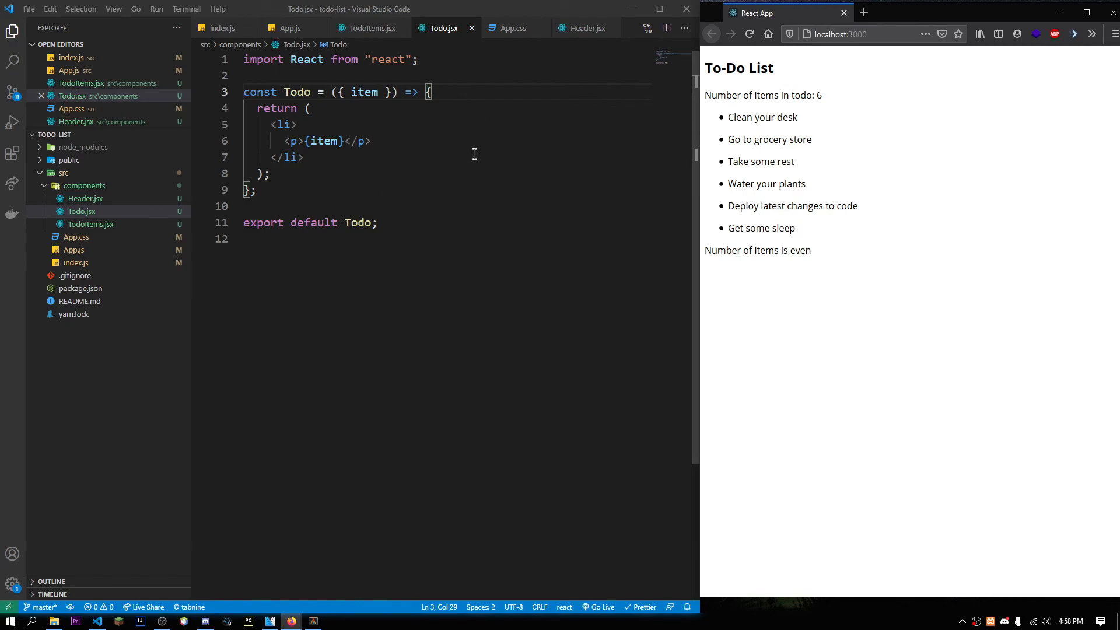